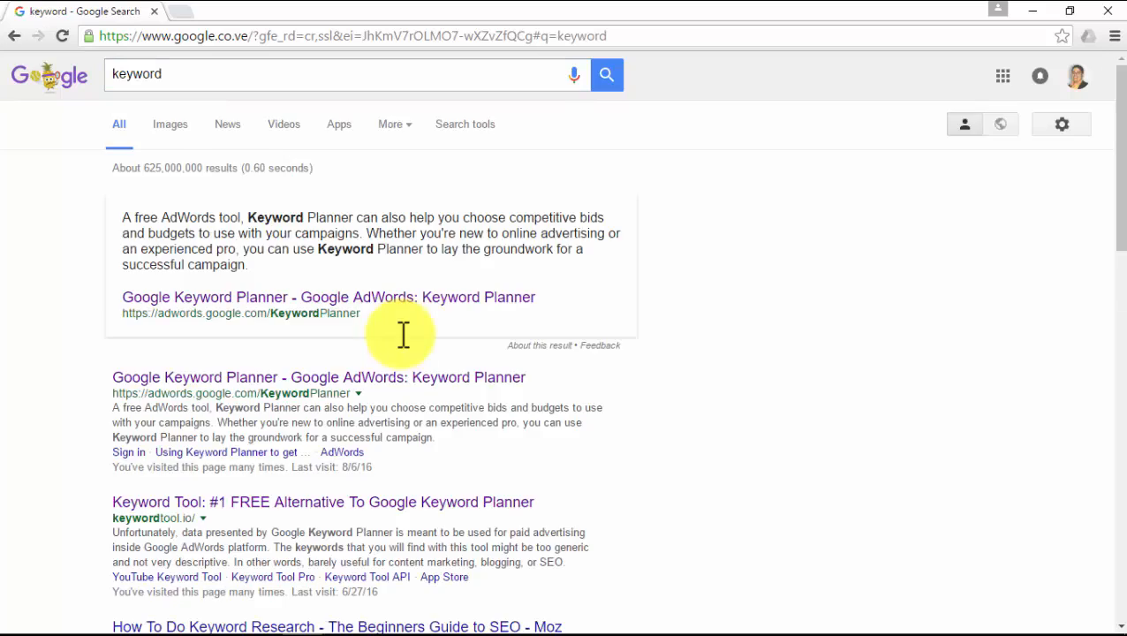
Scroll through the Google results and dictionary definition for 'product'.
scroll("down", 3)
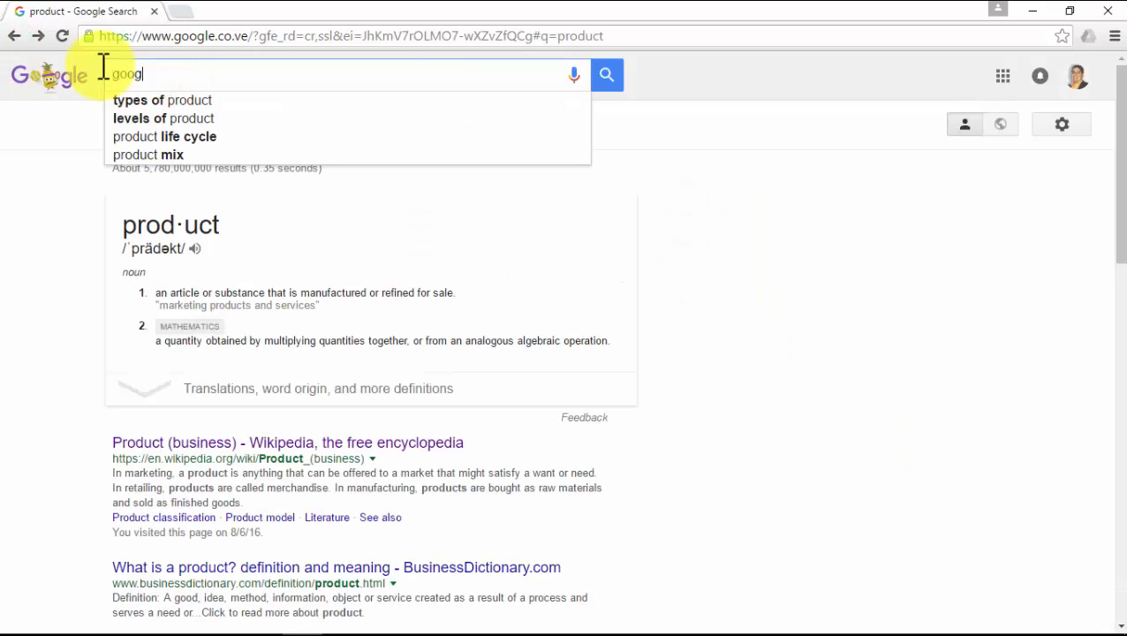
Search 'google keyword planner', open the Keyword Planner result, and sign in to AdWords.
type("google keyword planner")
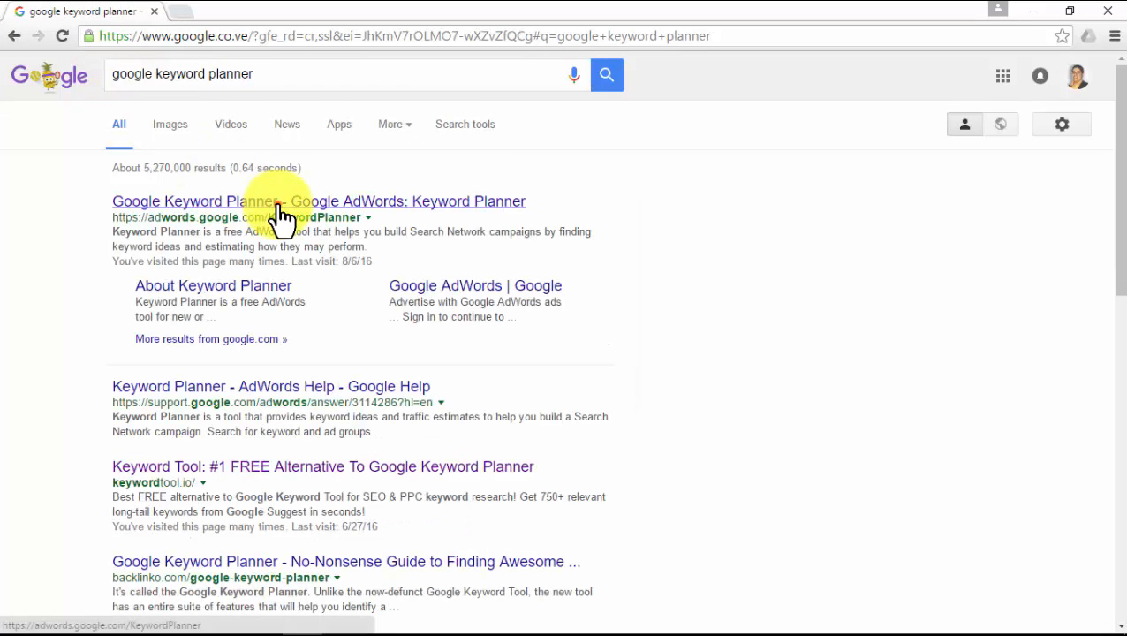
left_click(258, 200)
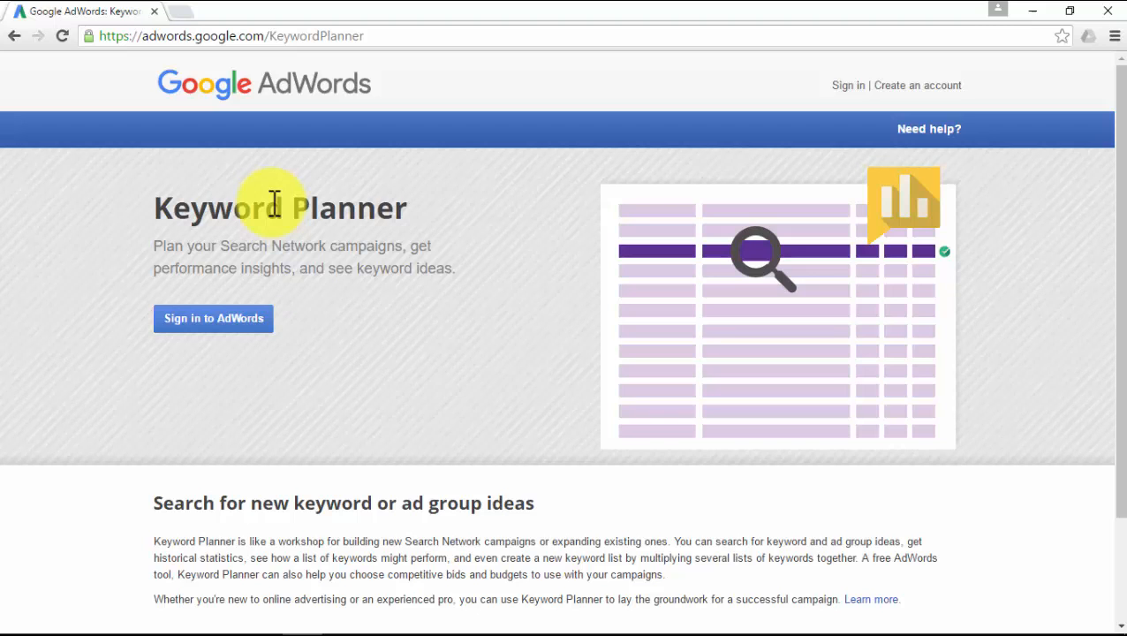
mouse_move(398, 212)
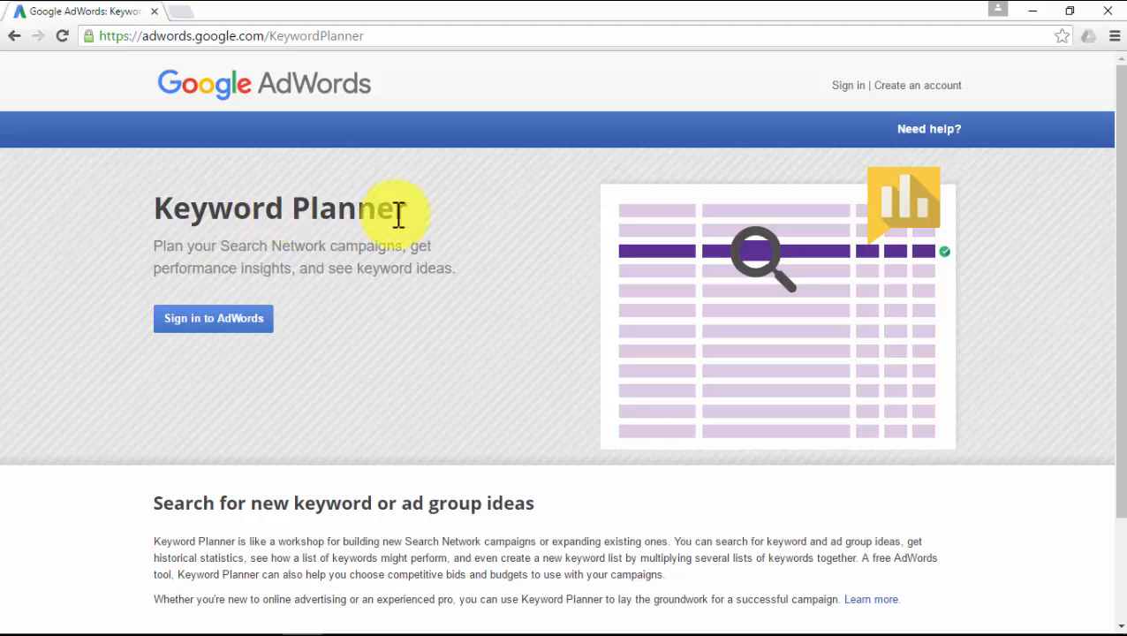
left_click(847, 84)
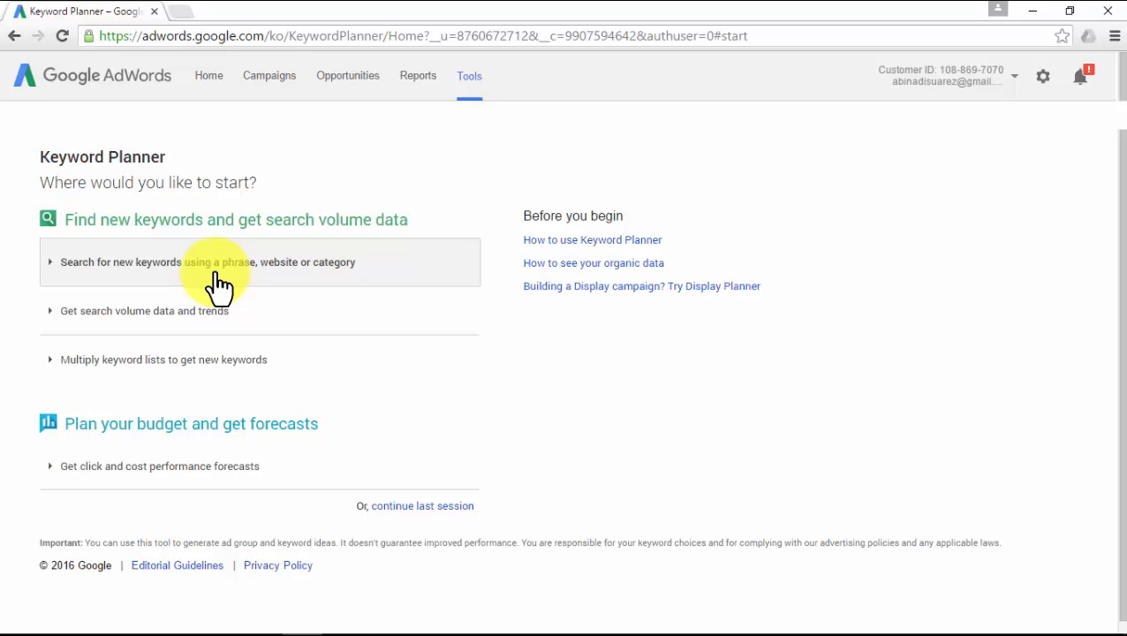
Search new keyword ideas for the phrase 'fat' and show them as individual keywords.
left_click(207, 261)
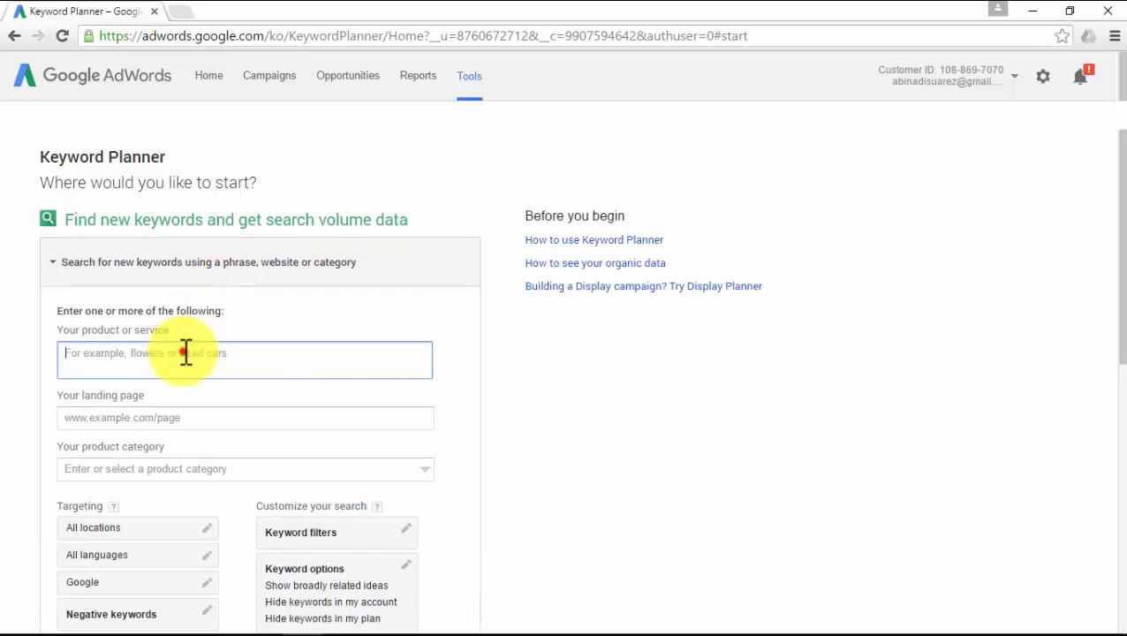
type("fat")
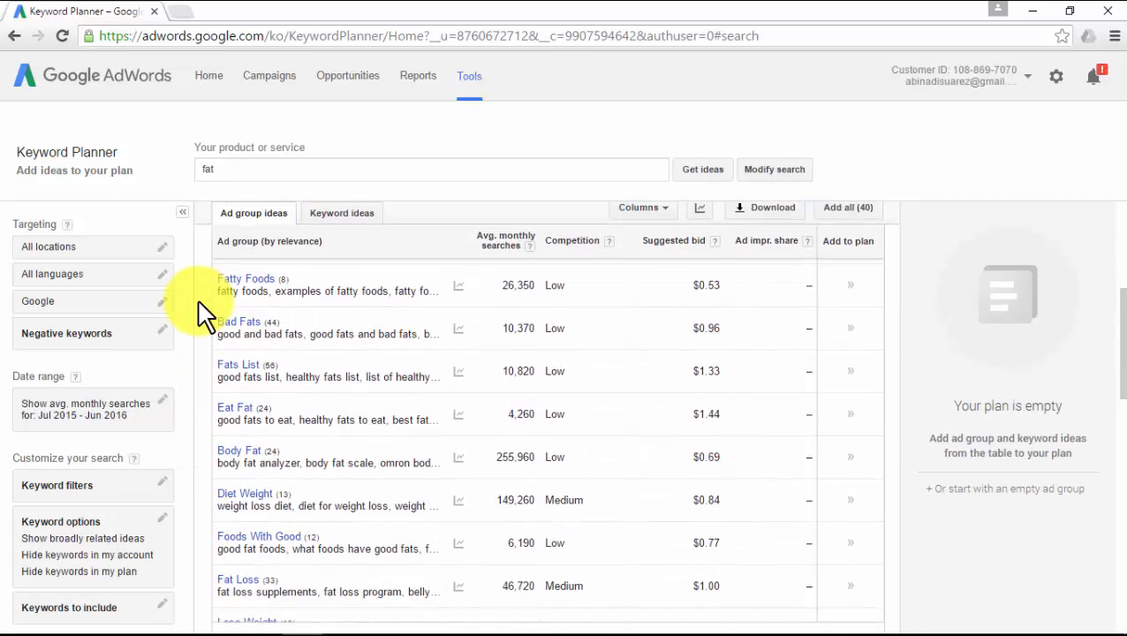
scroll("down", 3)
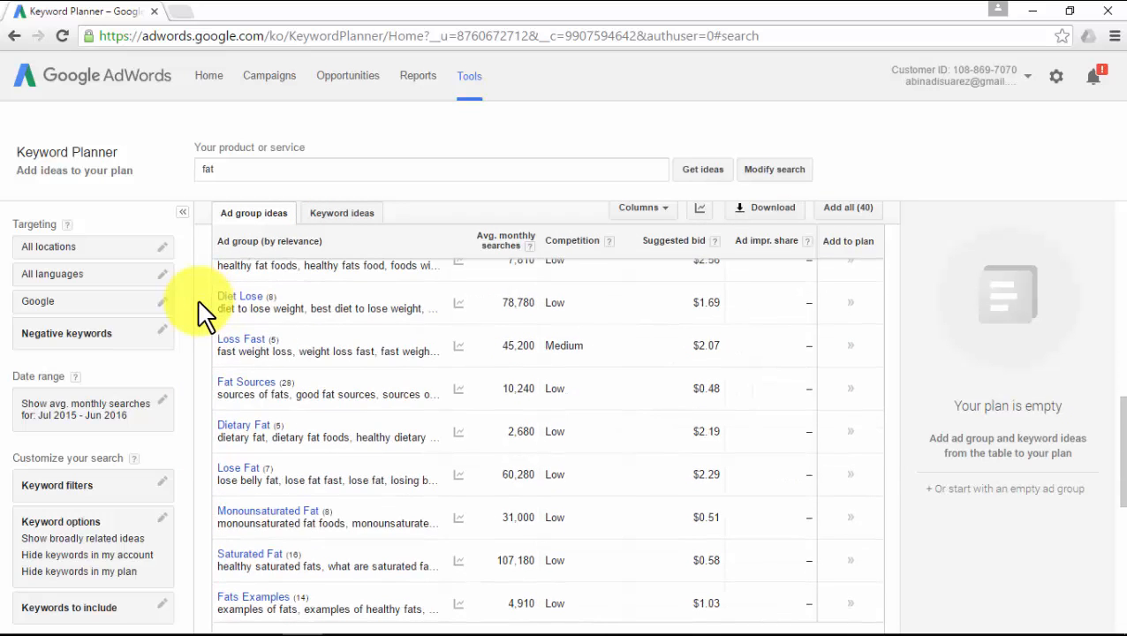
left_click(341, 213)
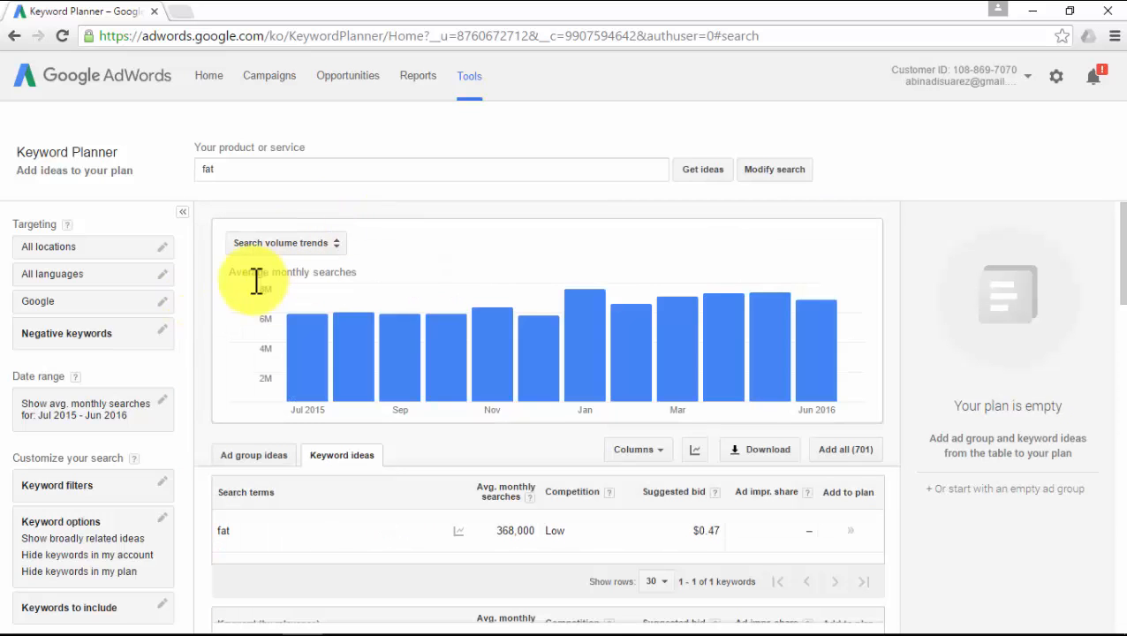
Scroll through the 'fat' keyword ideas and their average monthly search volumes.
scroll("down", 3)
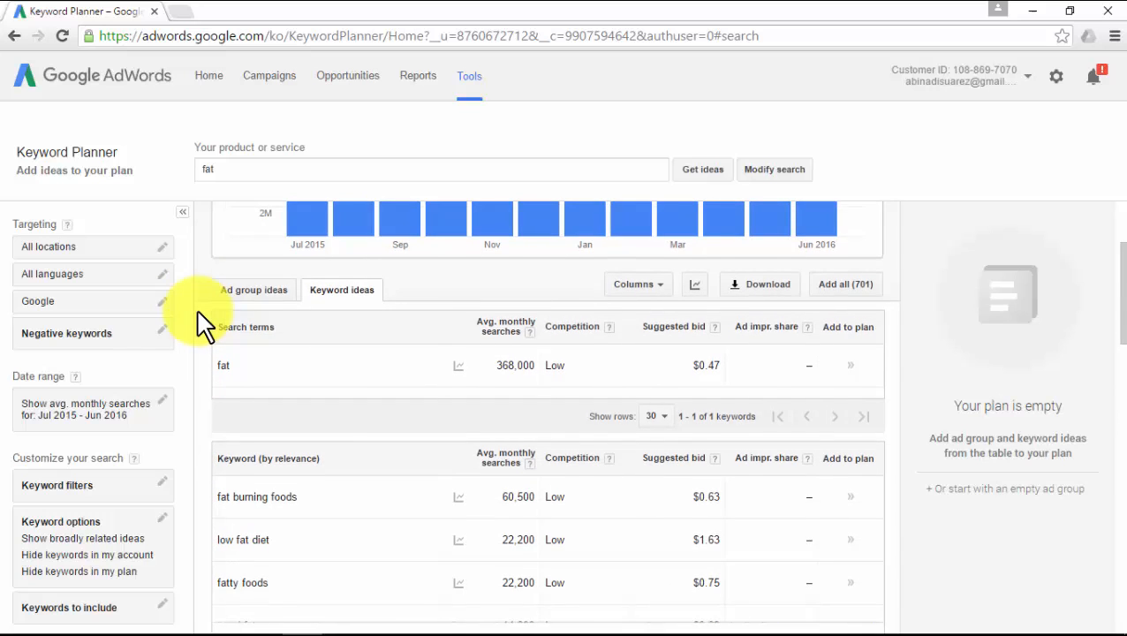
scroll("down", 3)
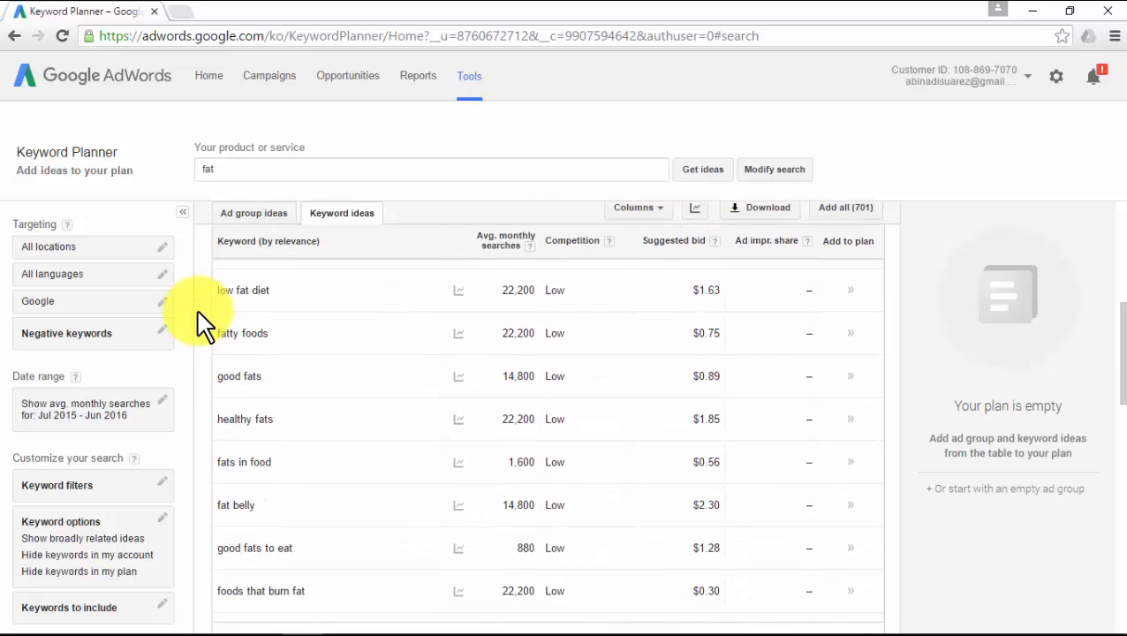
scroll("down", 3)
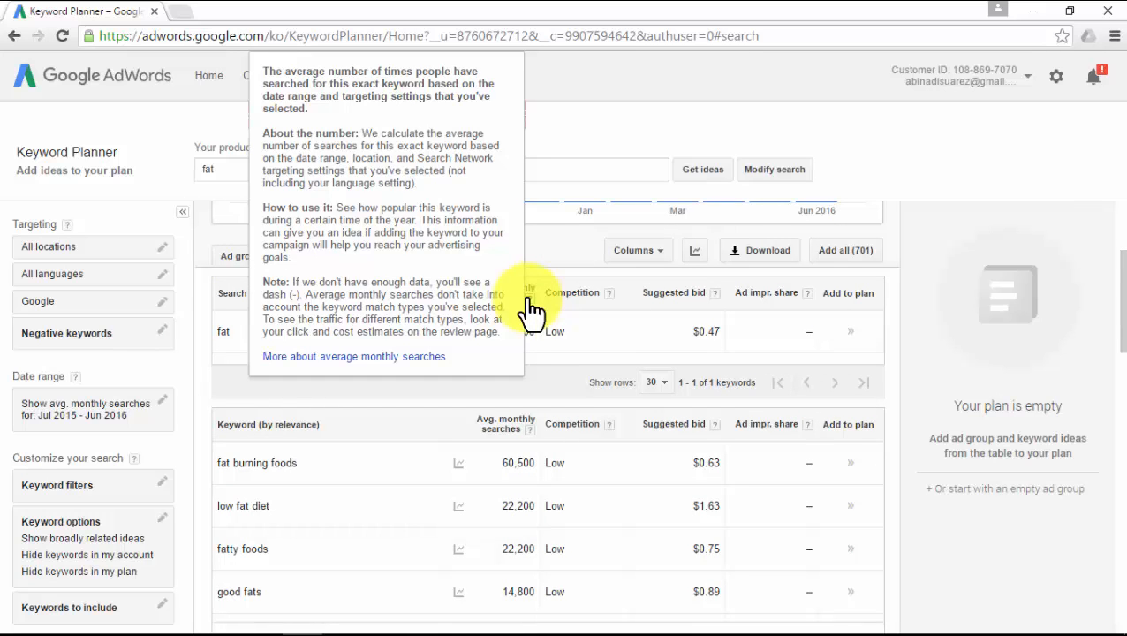
mouse_move(574, 318)
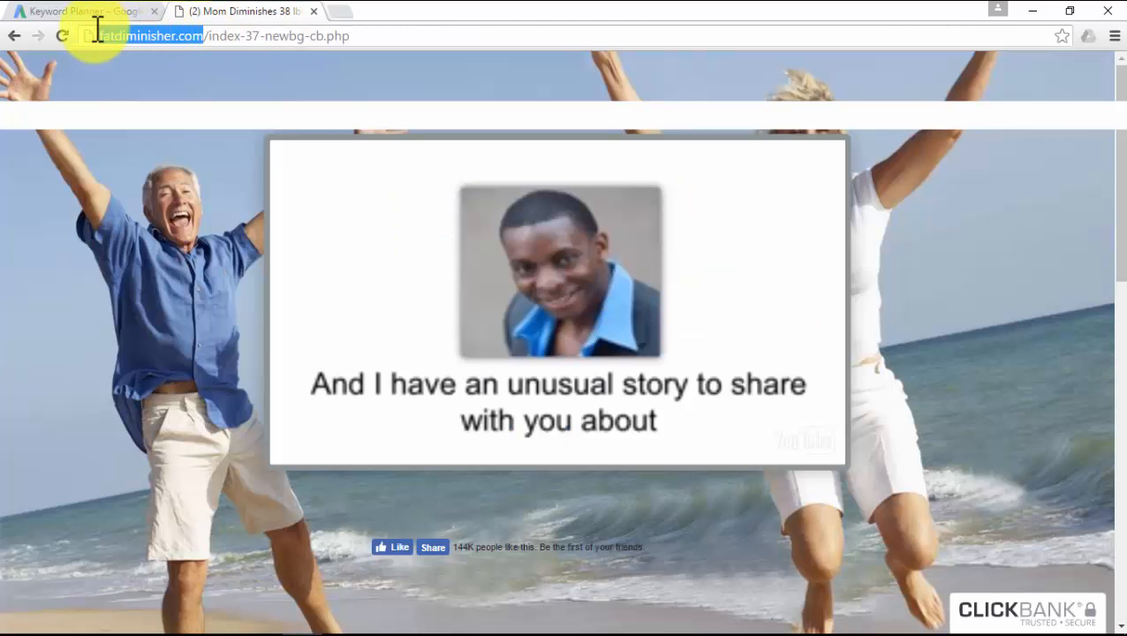
Modify the search to use fatdiminisher.com as the landing page and get ideas.
left_click(80, 11)
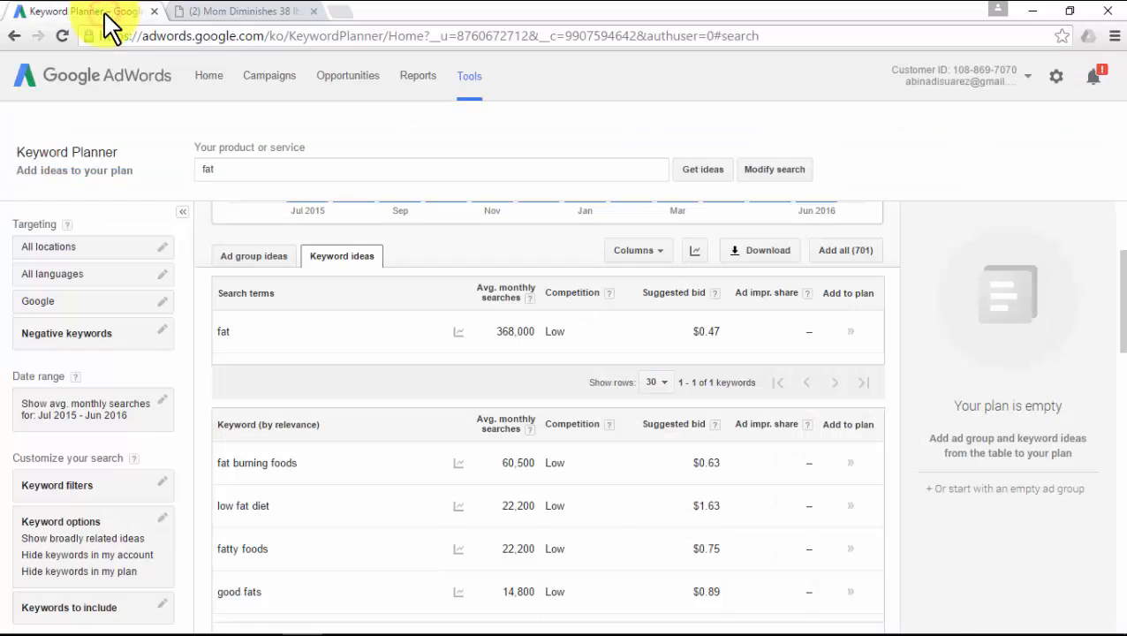
mouse_move(380, 75)
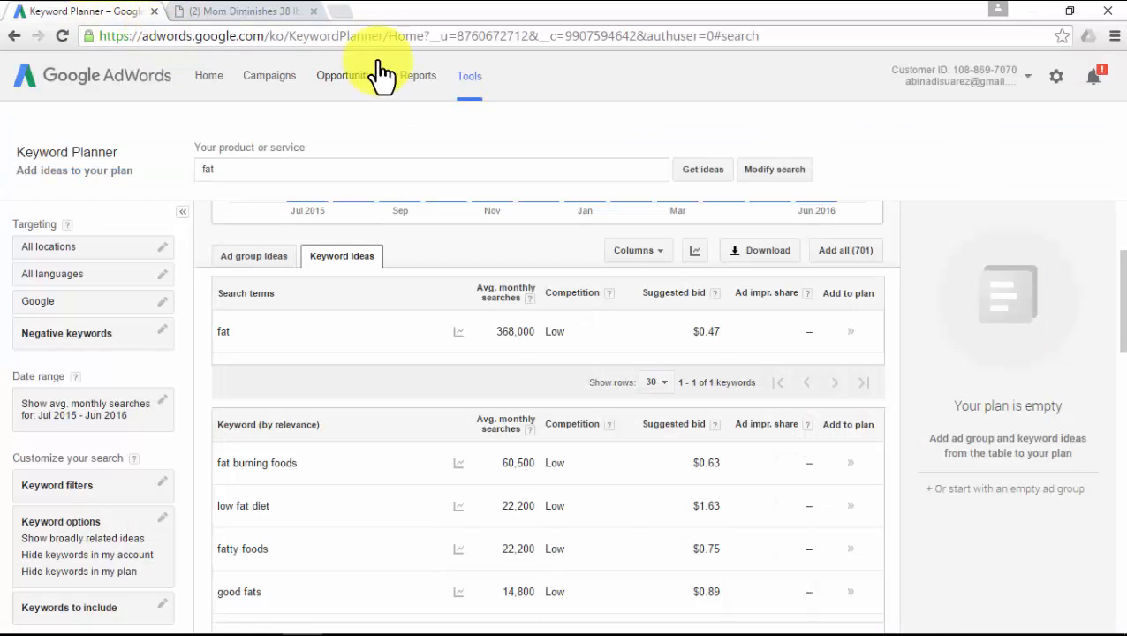
left_click(774, 169)
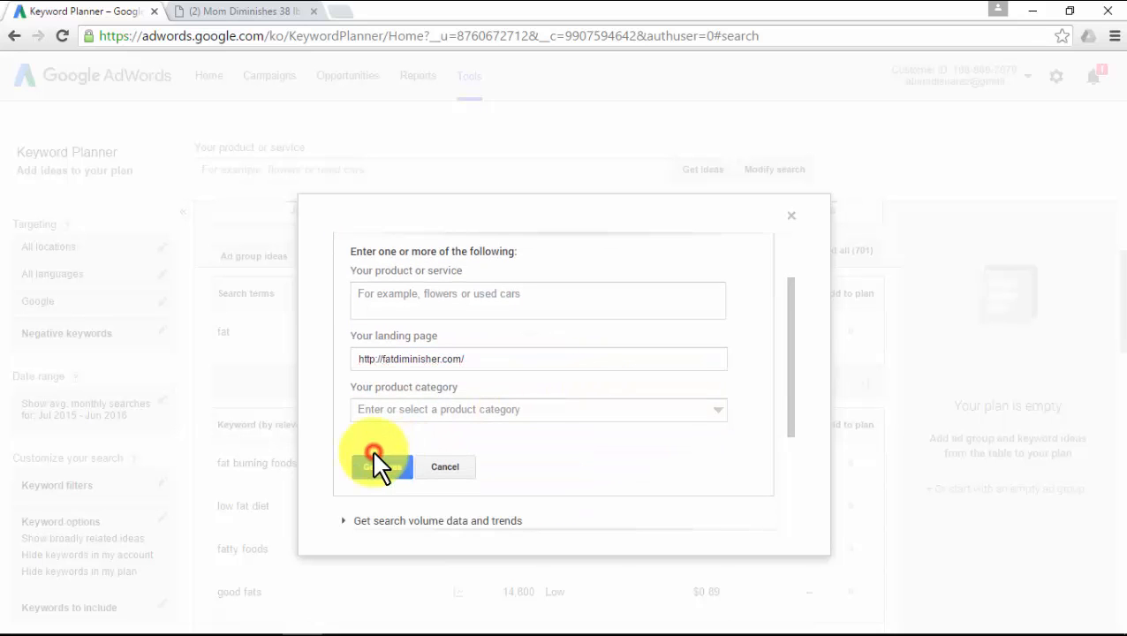
left_click(379, 466)
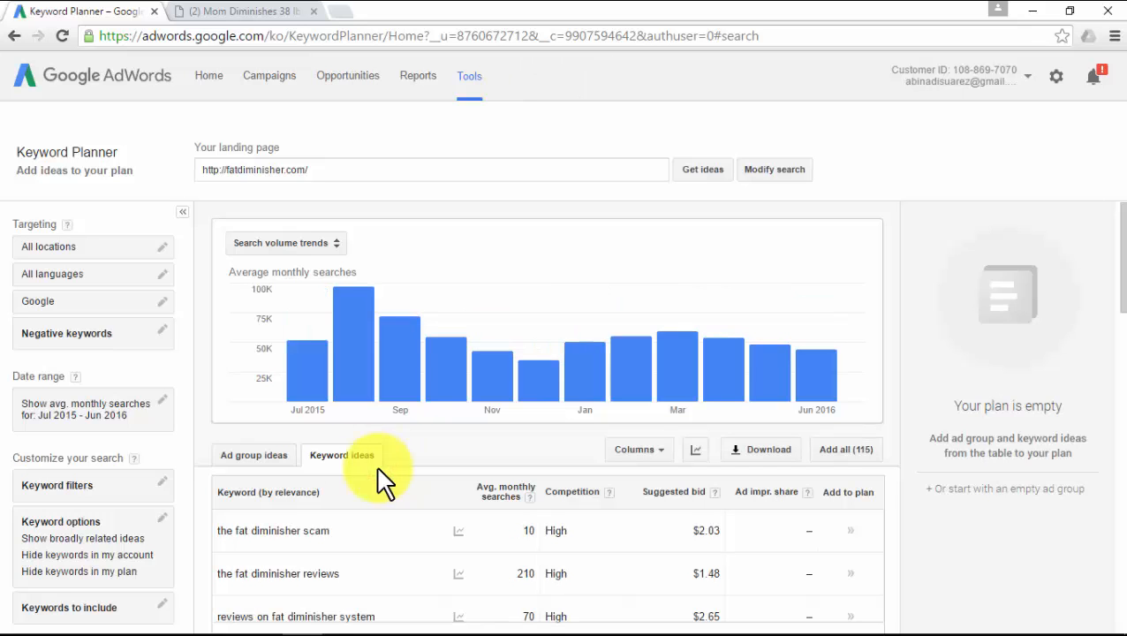
Add fat diminisher system, review, system reviews, pdf, free and scam to the plan.
scroll("down", 3)
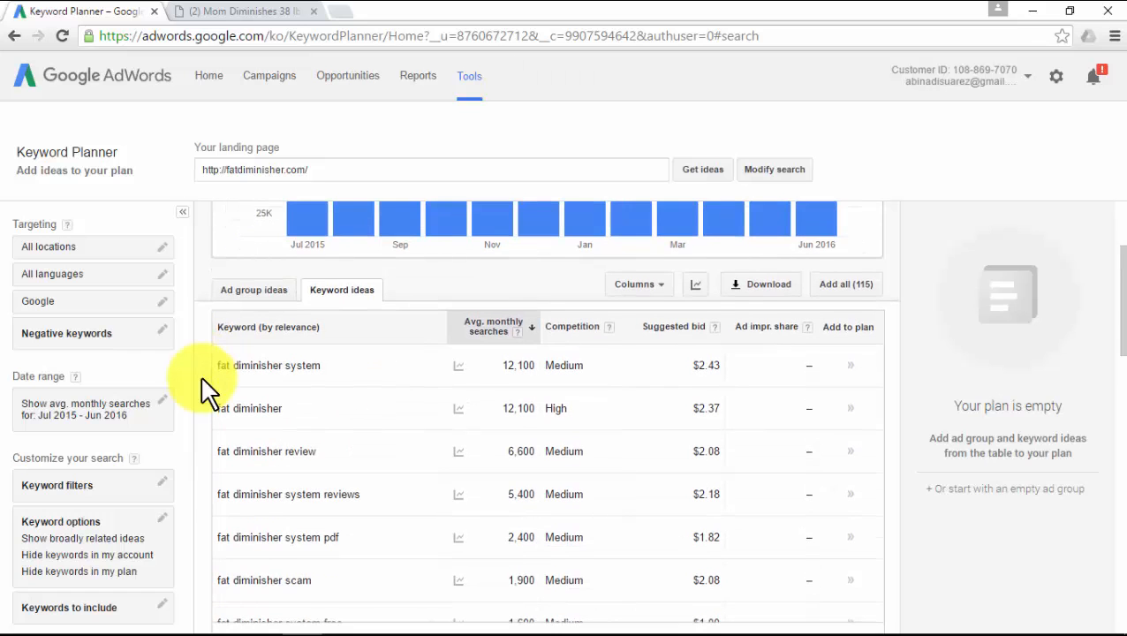
scroll("down", 3)
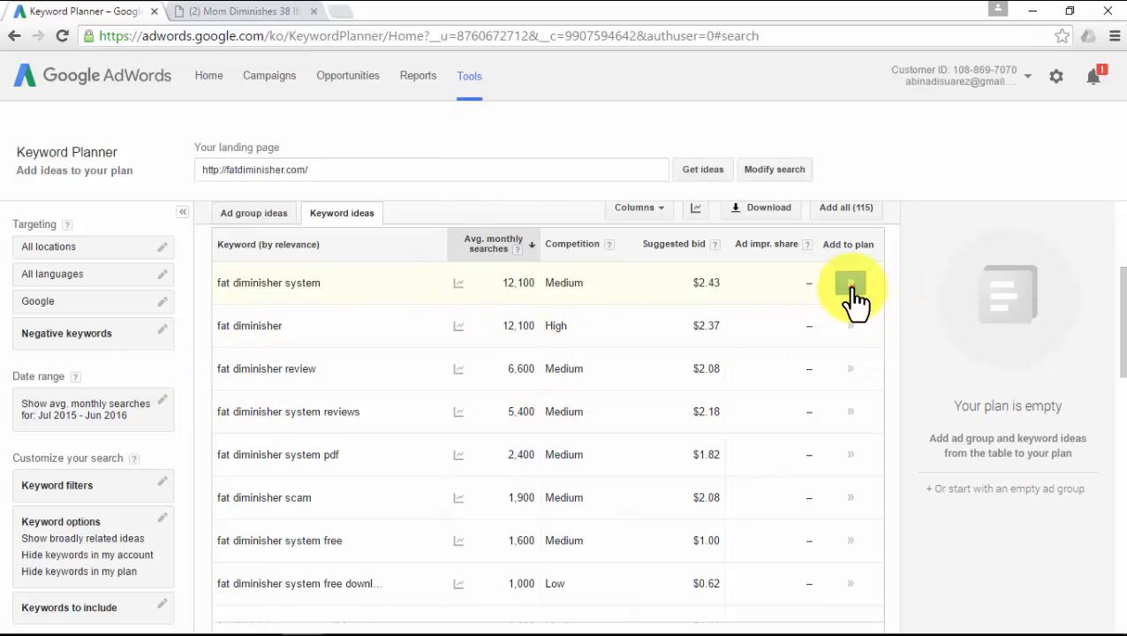
left_click(850, 283)
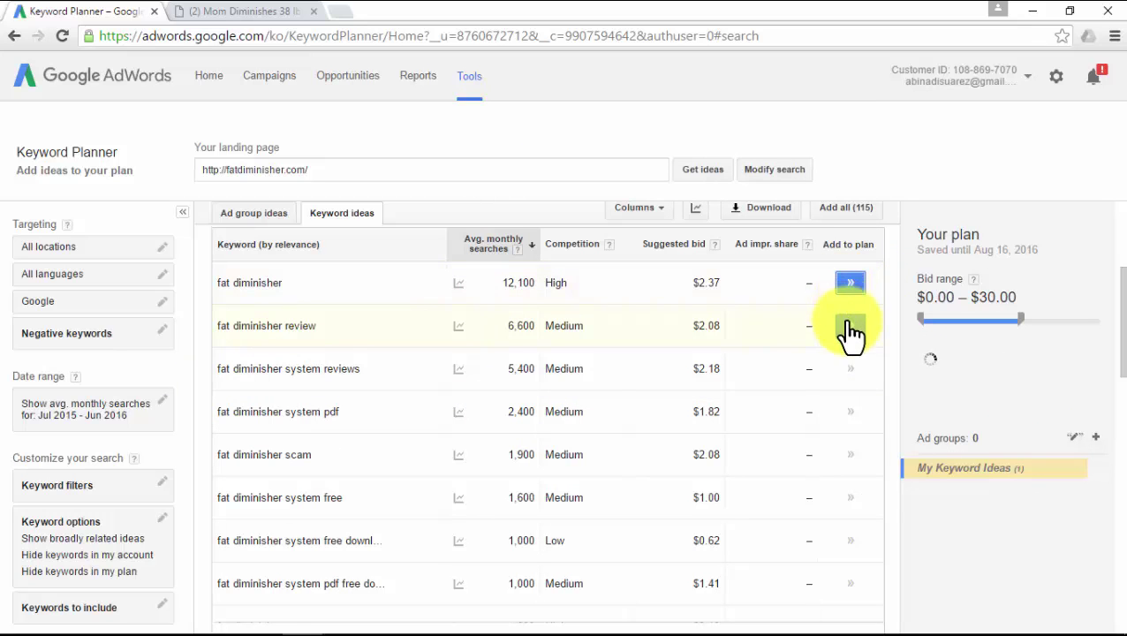
left_click(850, 325)
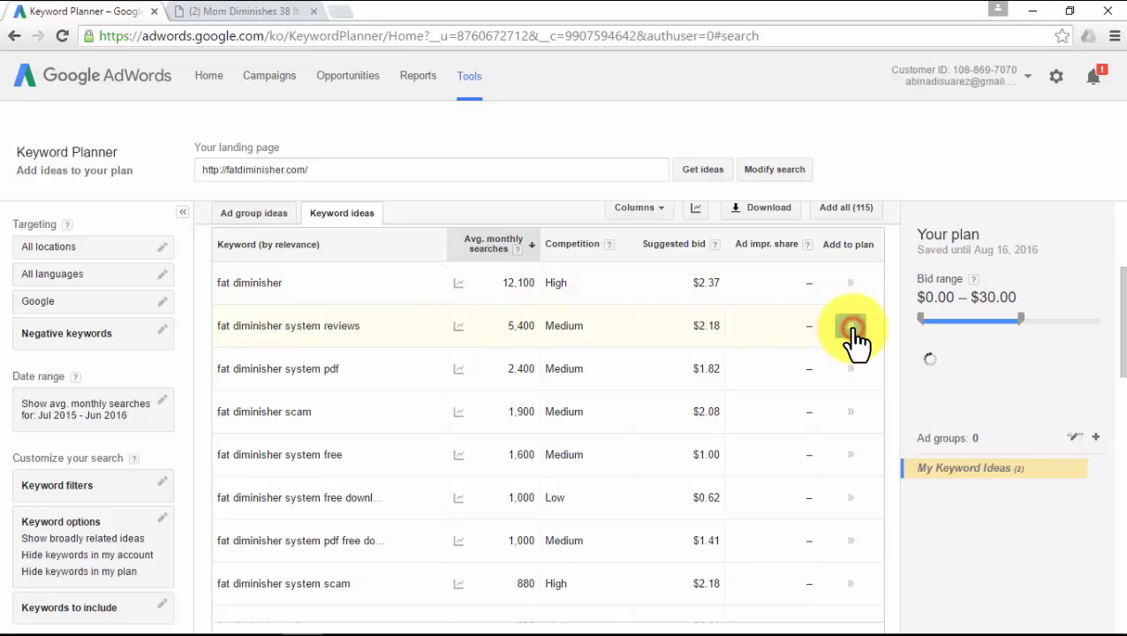
left_click(849, 326)
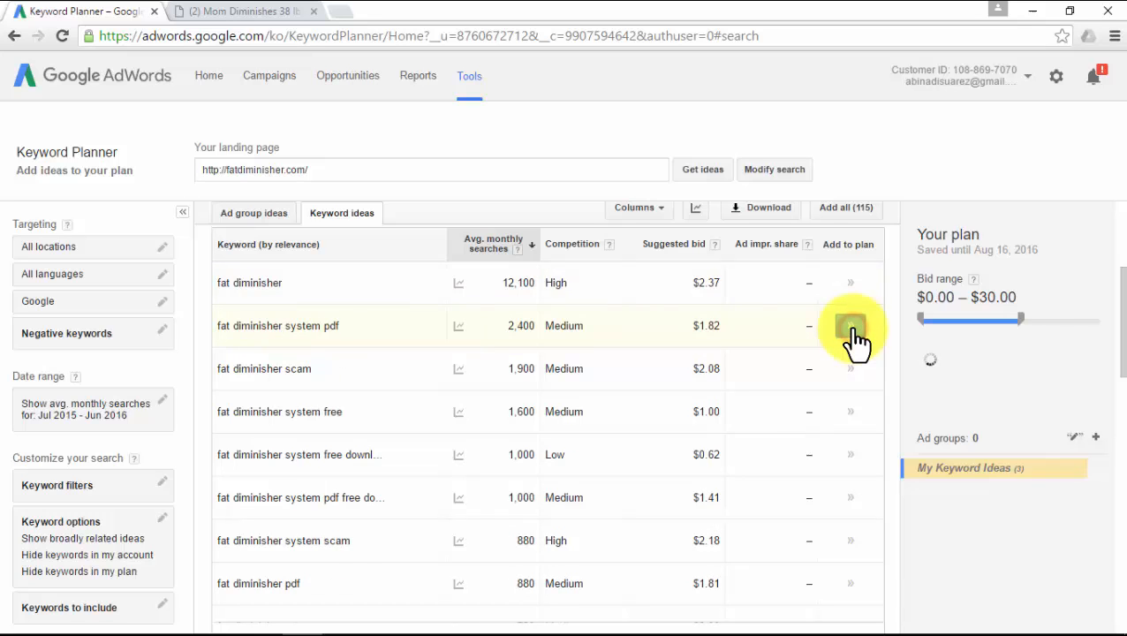
left_click(850, 326)
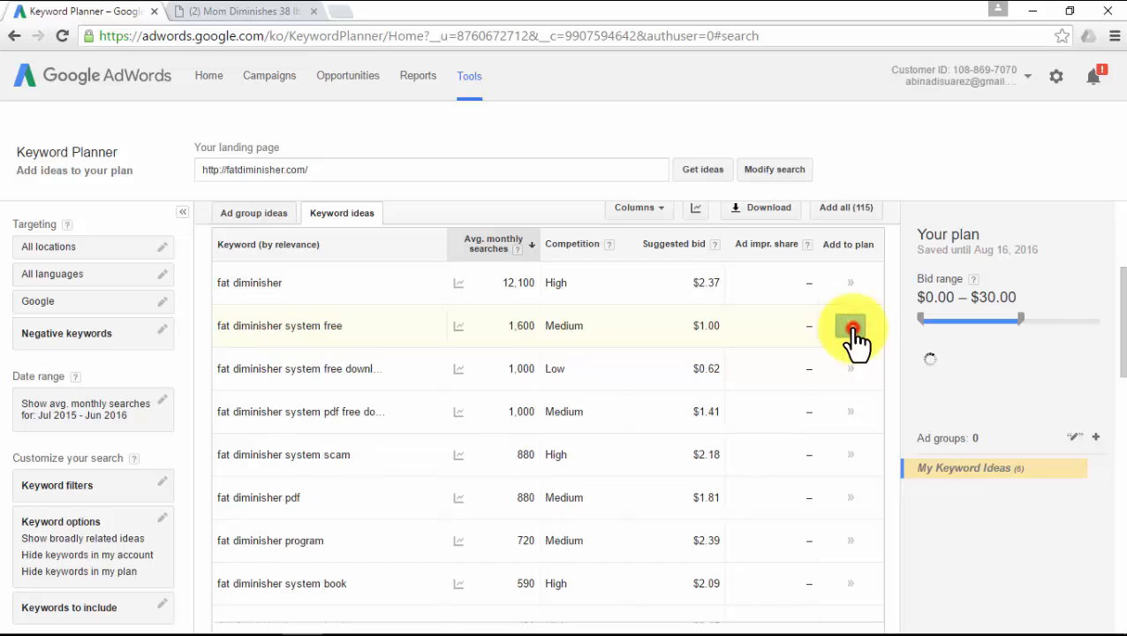
left_click(850, 325)
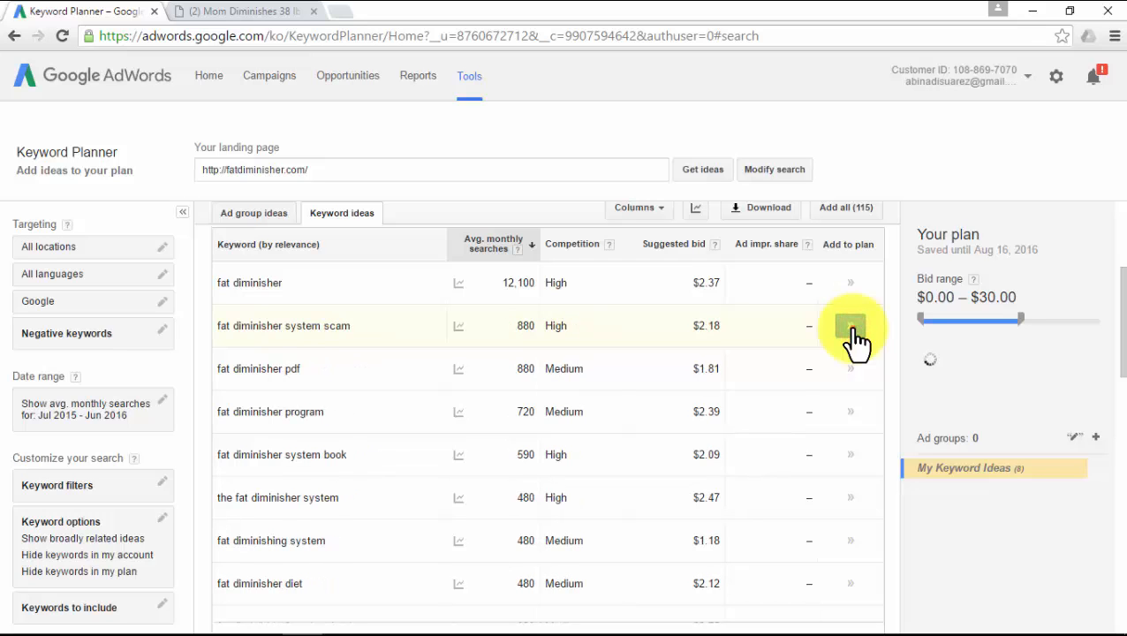
left_click(849, 325)
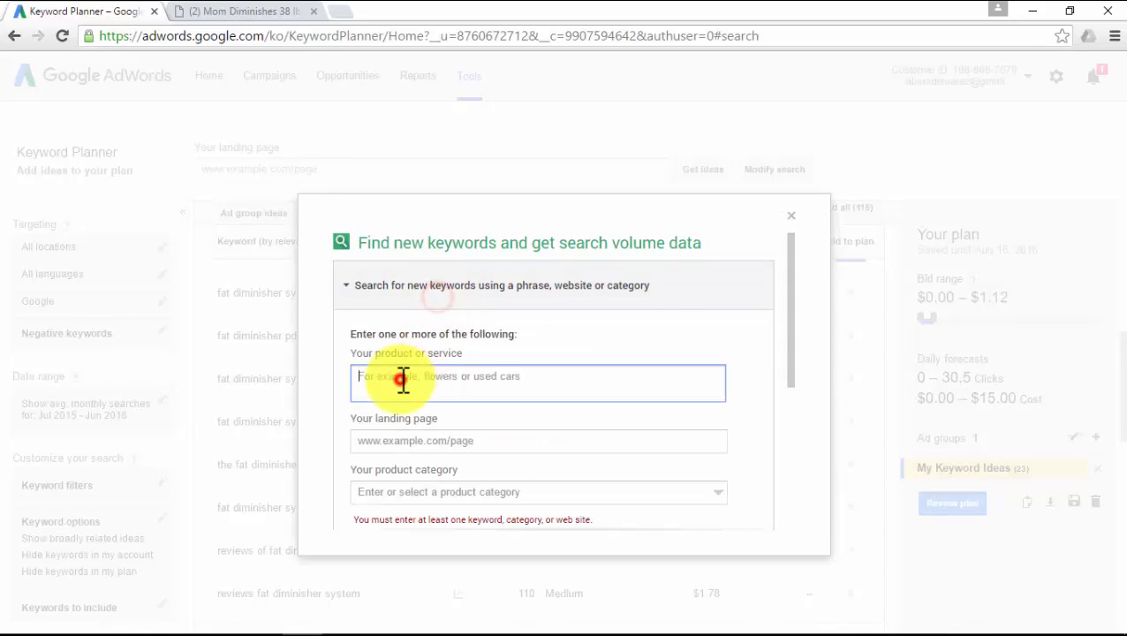
Enter 'fat diminisher' as the new keyword search phrase.
type("fat diminisher")
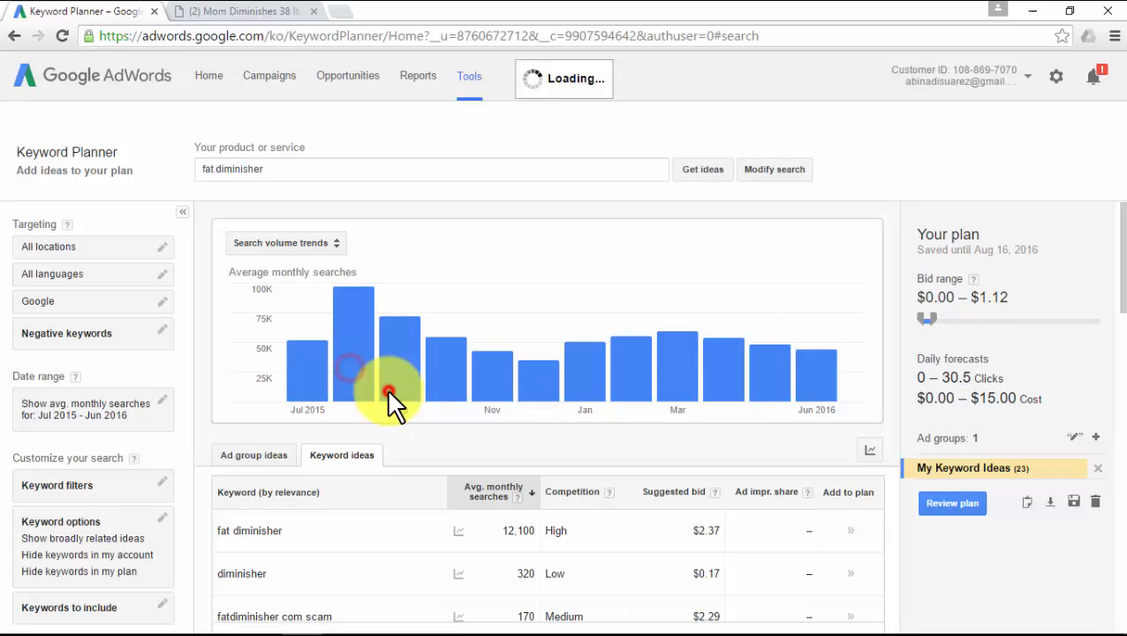
mouse_move(300, 433)
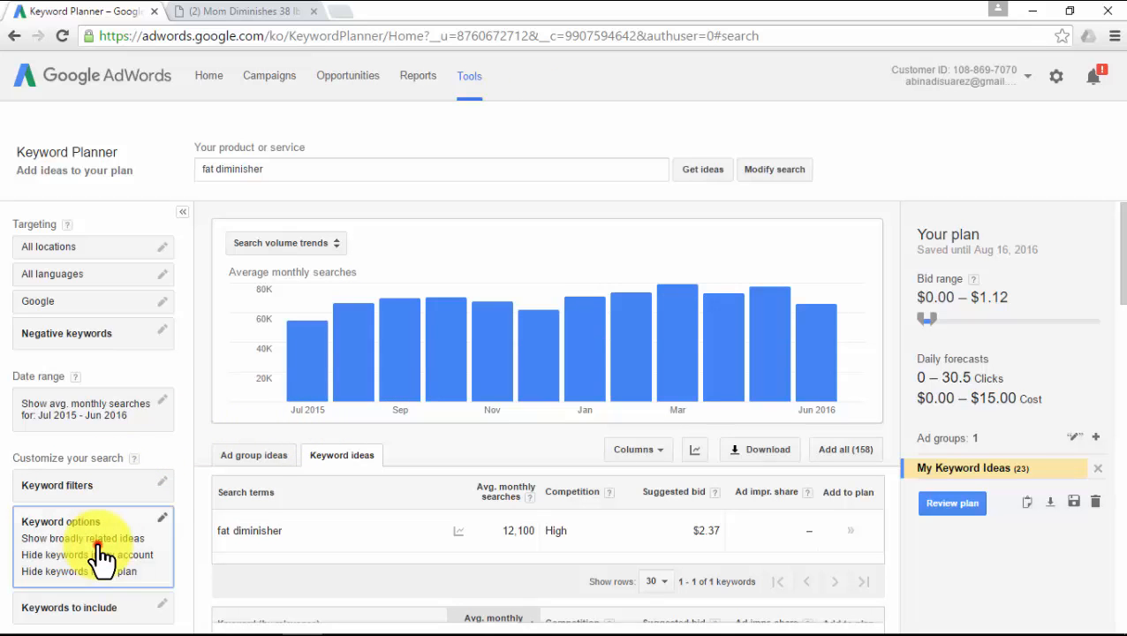
Enable 'Only show ideas closely related to my search terms' in Keyword options.
left_click(162, 521)
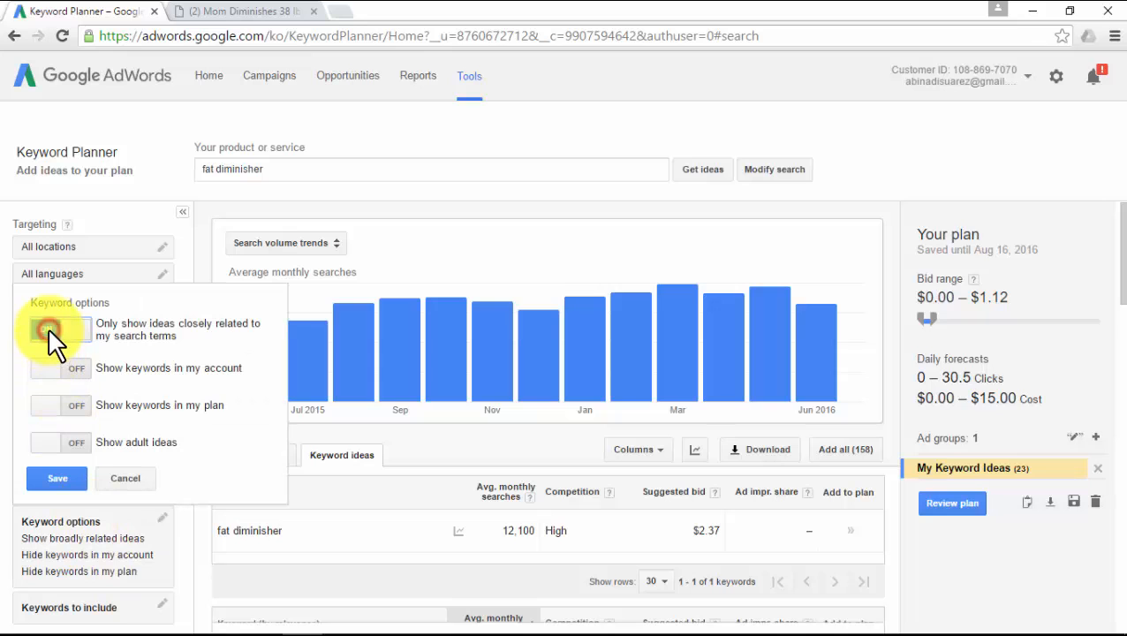
left_click(56, 478)
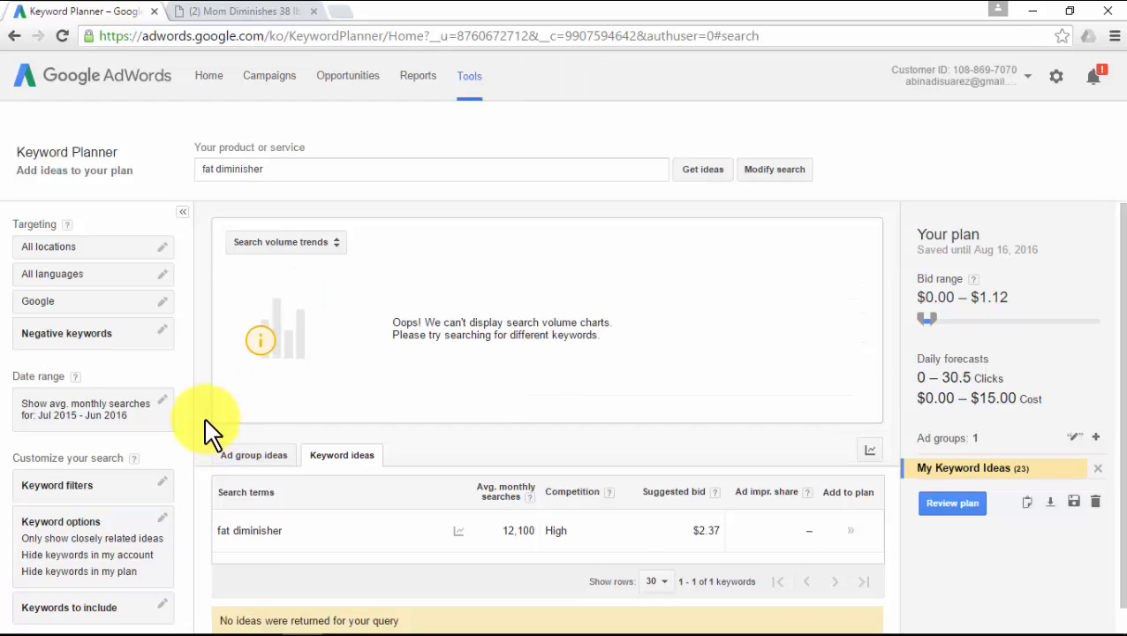
scroll("up", 3)
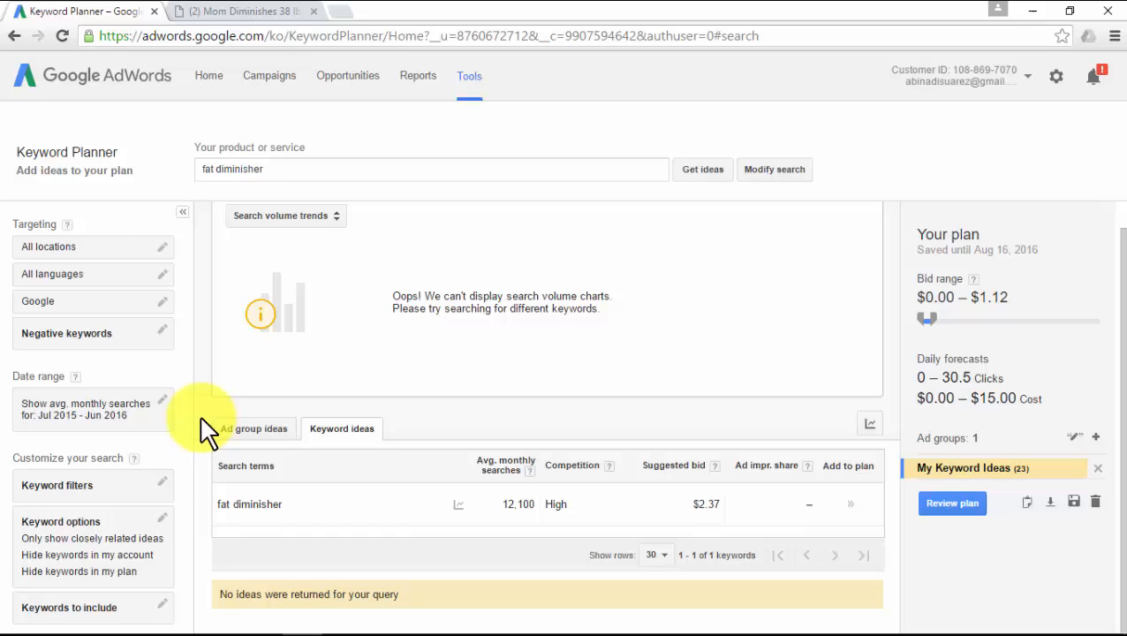
mouse_move(227, 44)
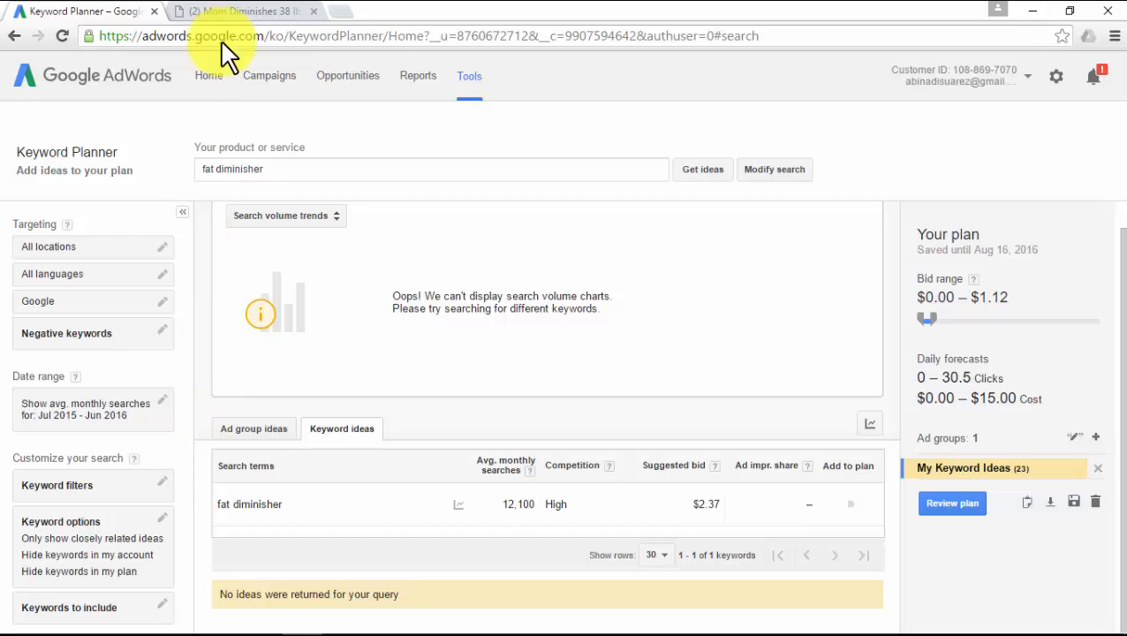
Search keywordtool.io in a new tab for 'fat diminisher' and copy all 103 suggestions.
left_click(344, 11)
type("keywordtool.io")
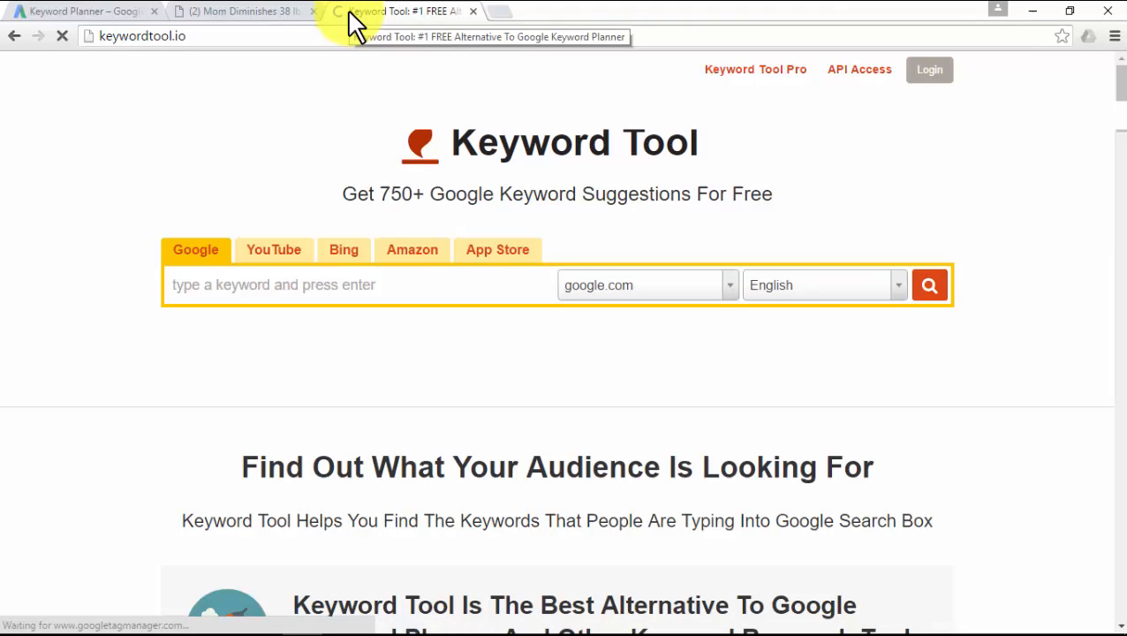
left_click(928, 284)
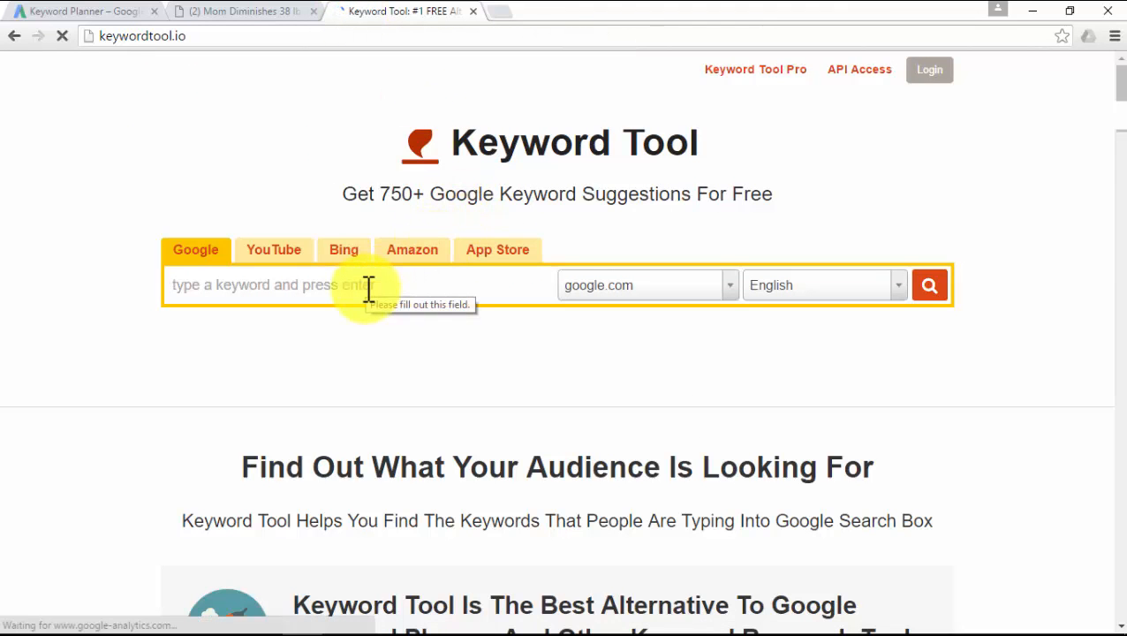
type("fat")
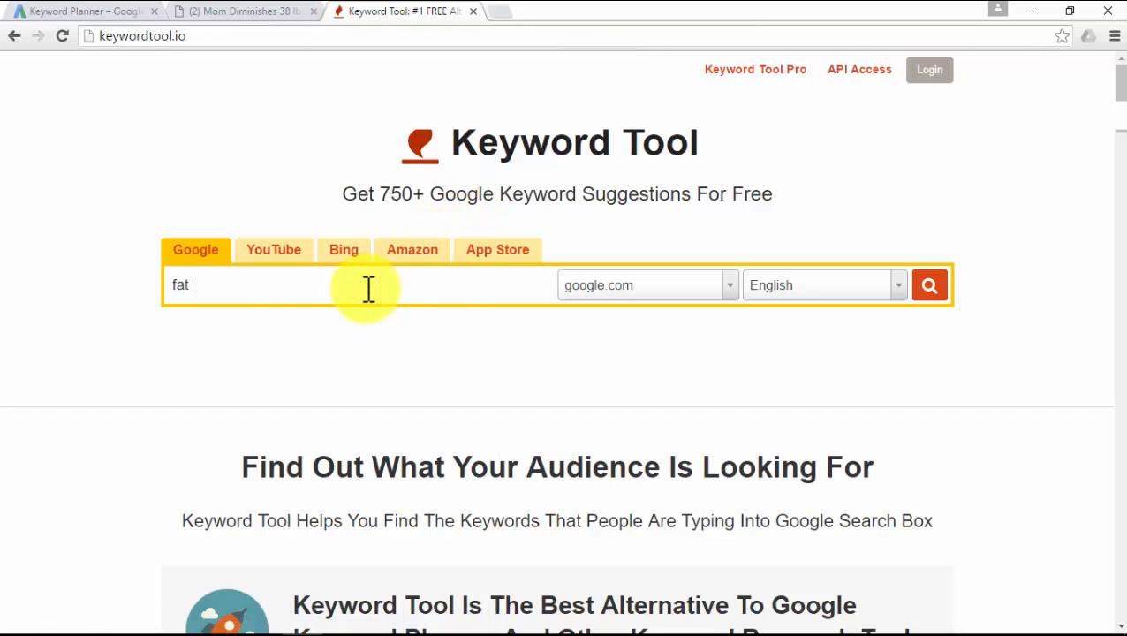
type("diminisher")
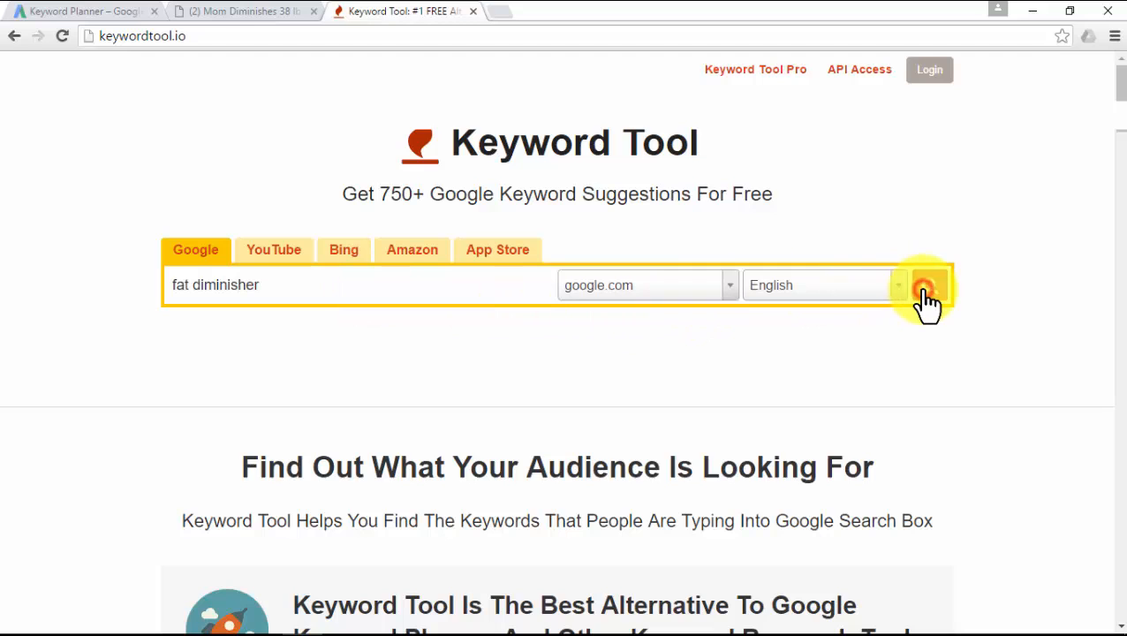
left_click(927, 285)
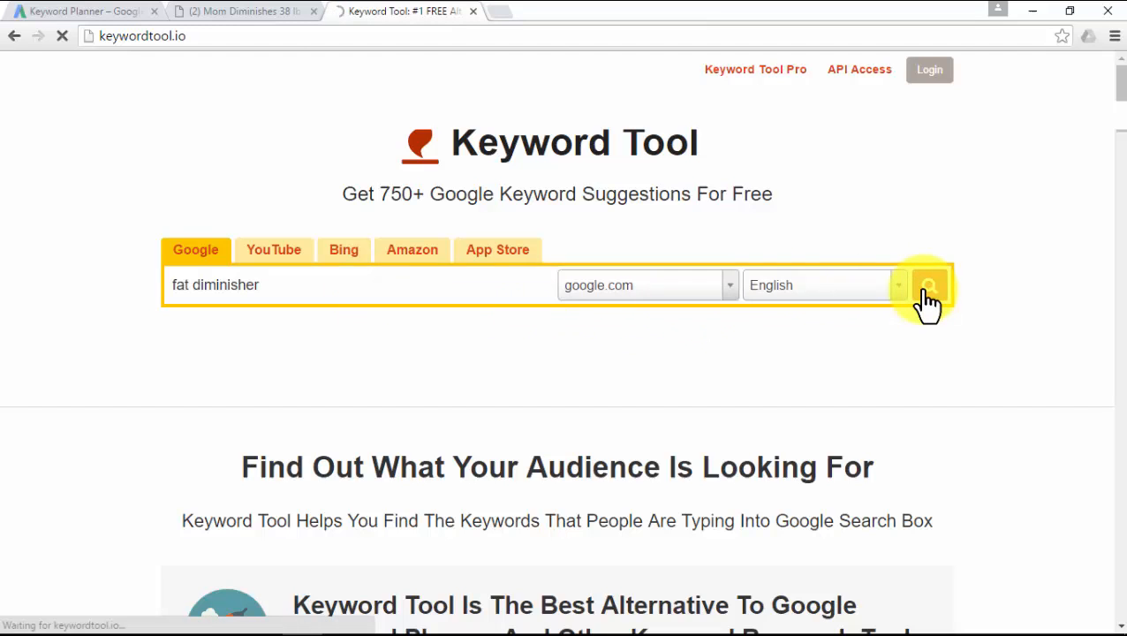
left_click(928, 284)
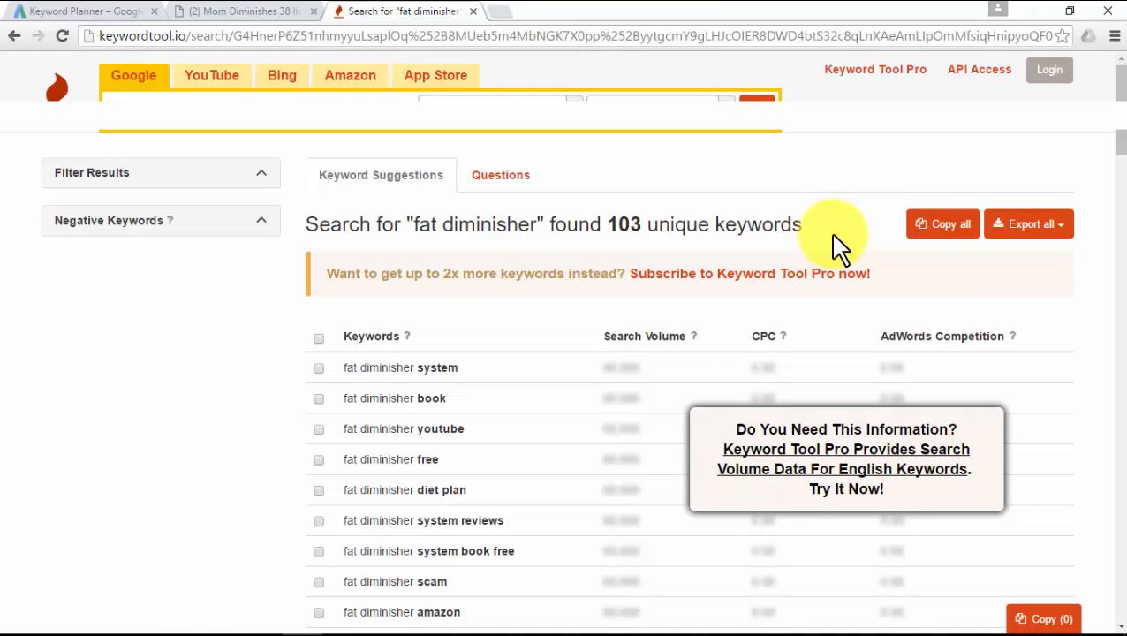
left_click(942, 224)
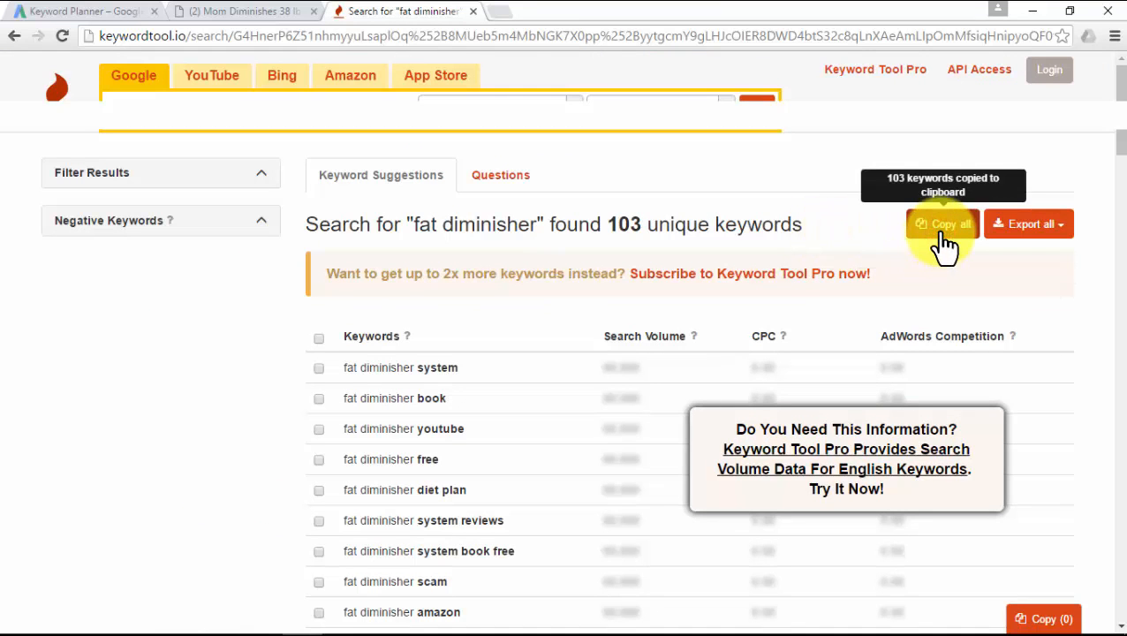
Get search volumes for the pasted keywords and add them, bringing the plan to 85.
left_click(79, 10)
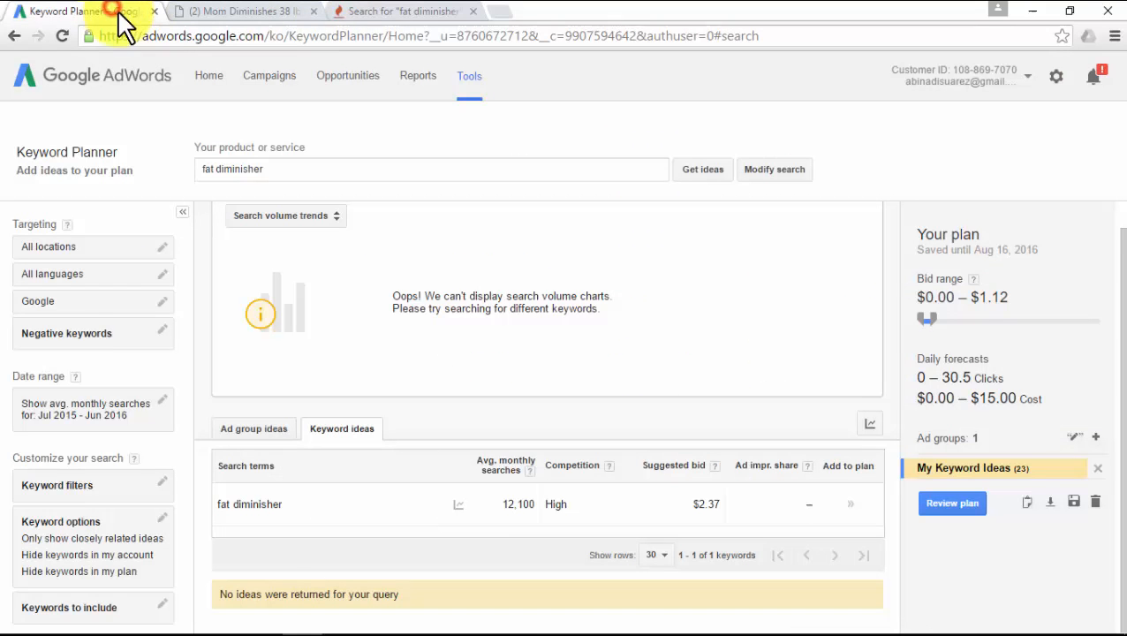
mouse_move(506, 262)
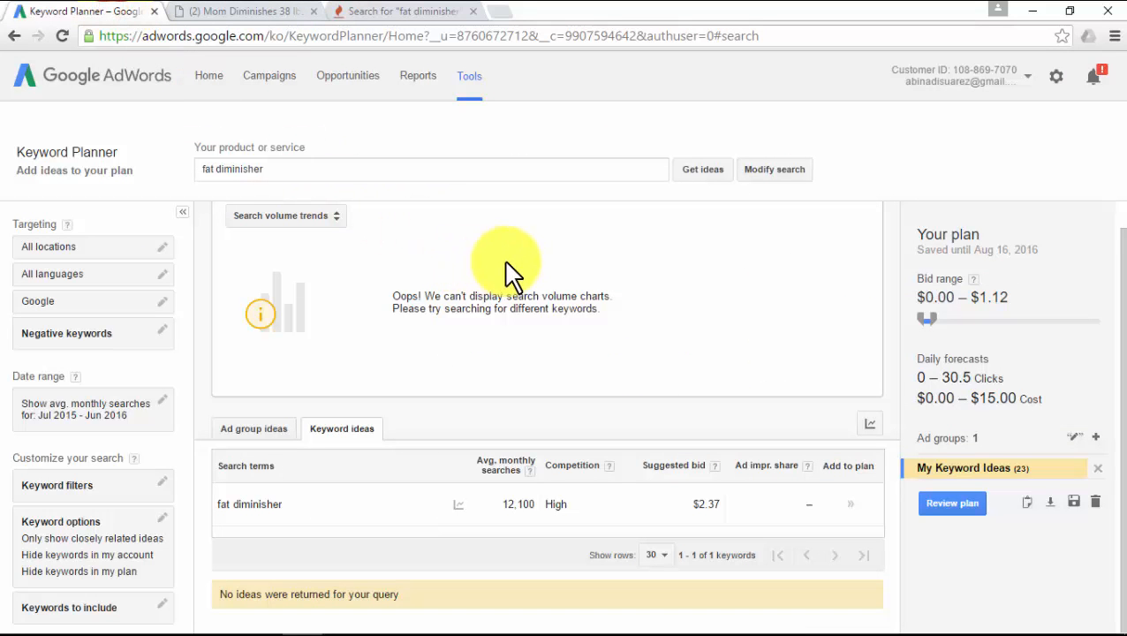
left_click(774, 168)
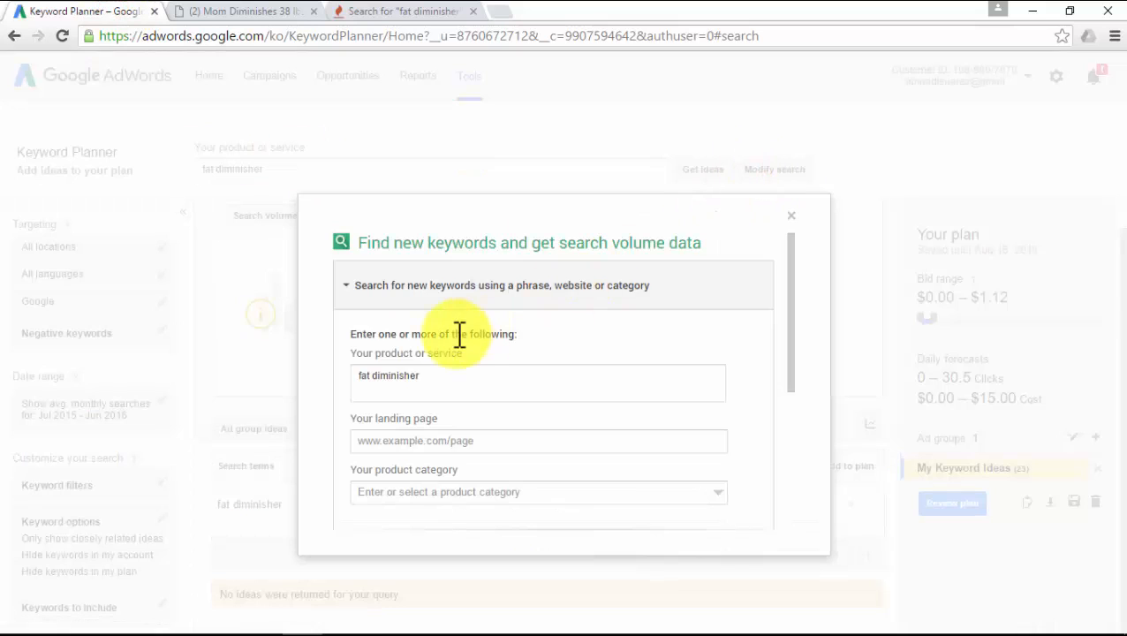
scroll("down", 3)
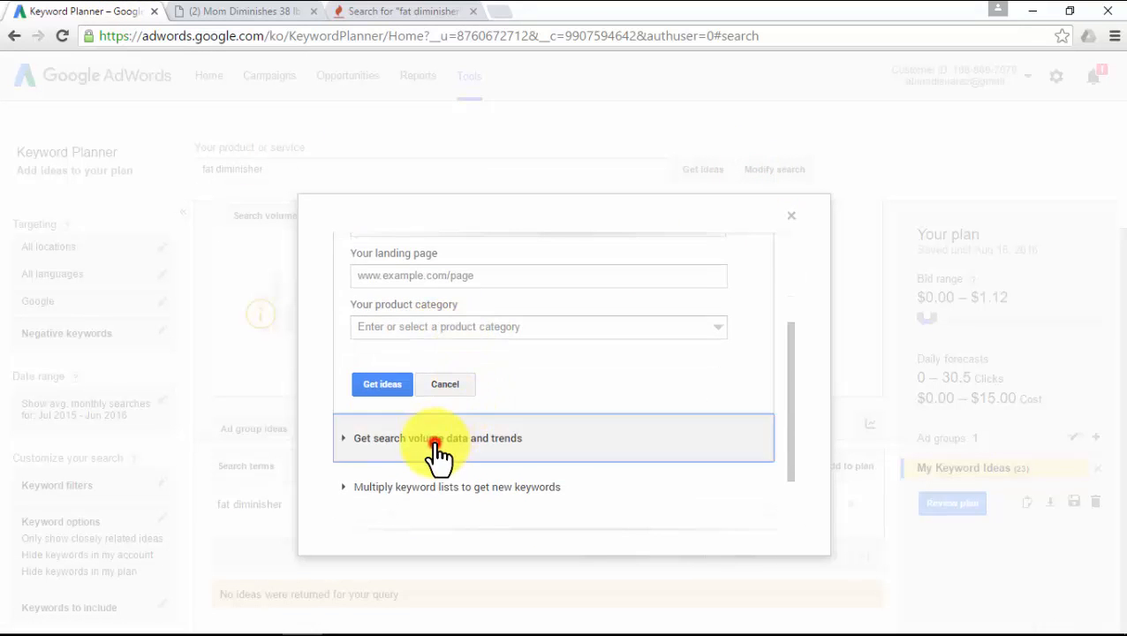
left_click(437, 437)
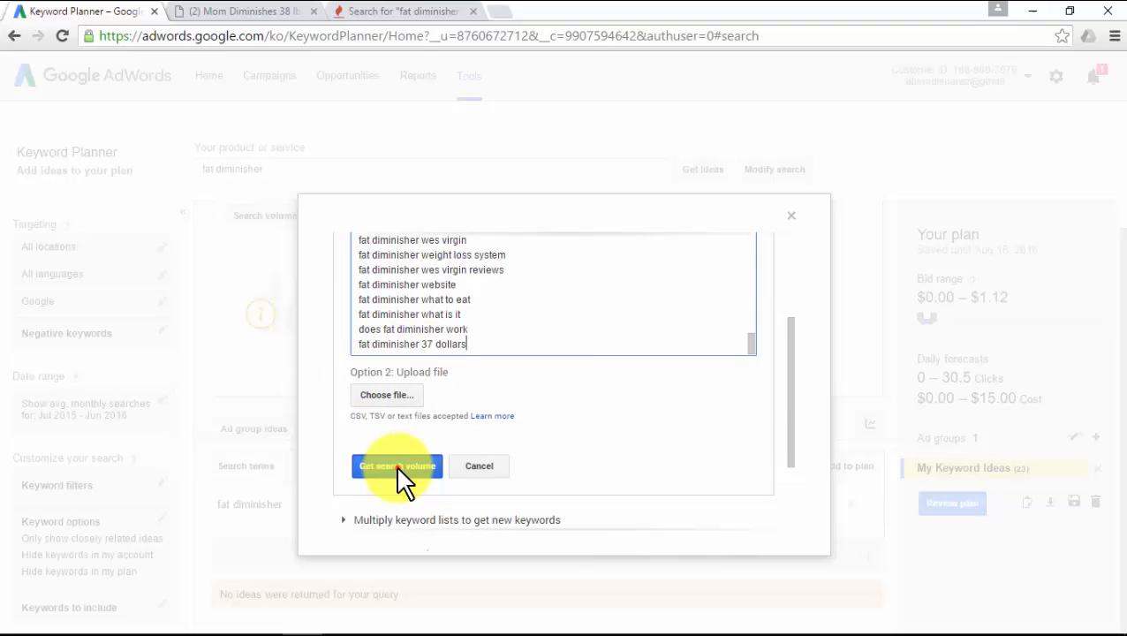
left_click(396, 465)
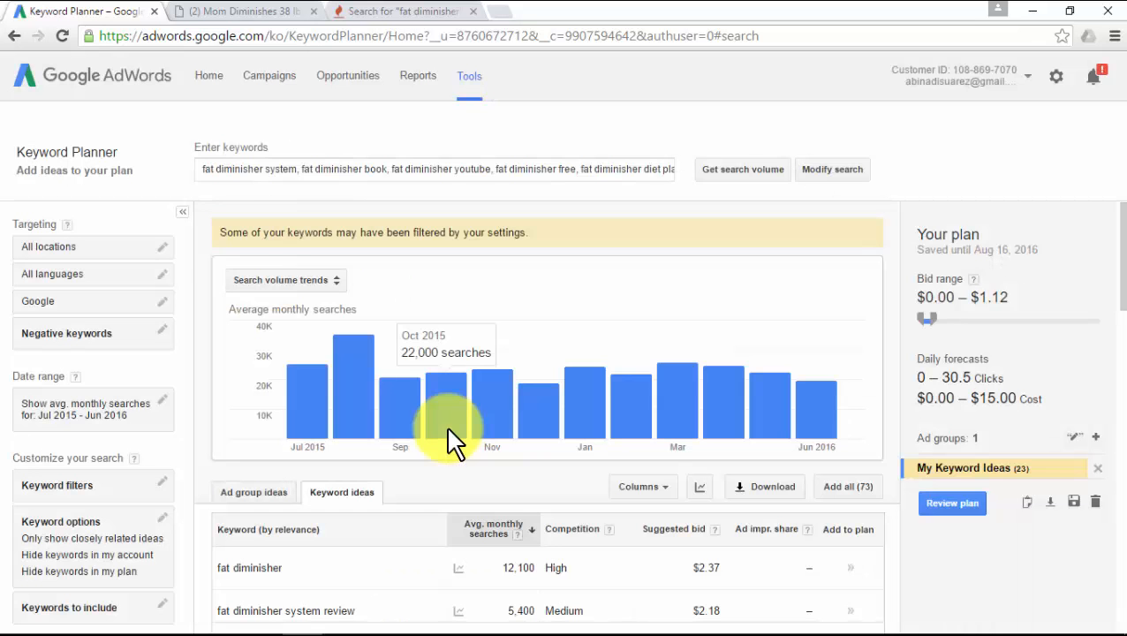
scroll("down", 3)
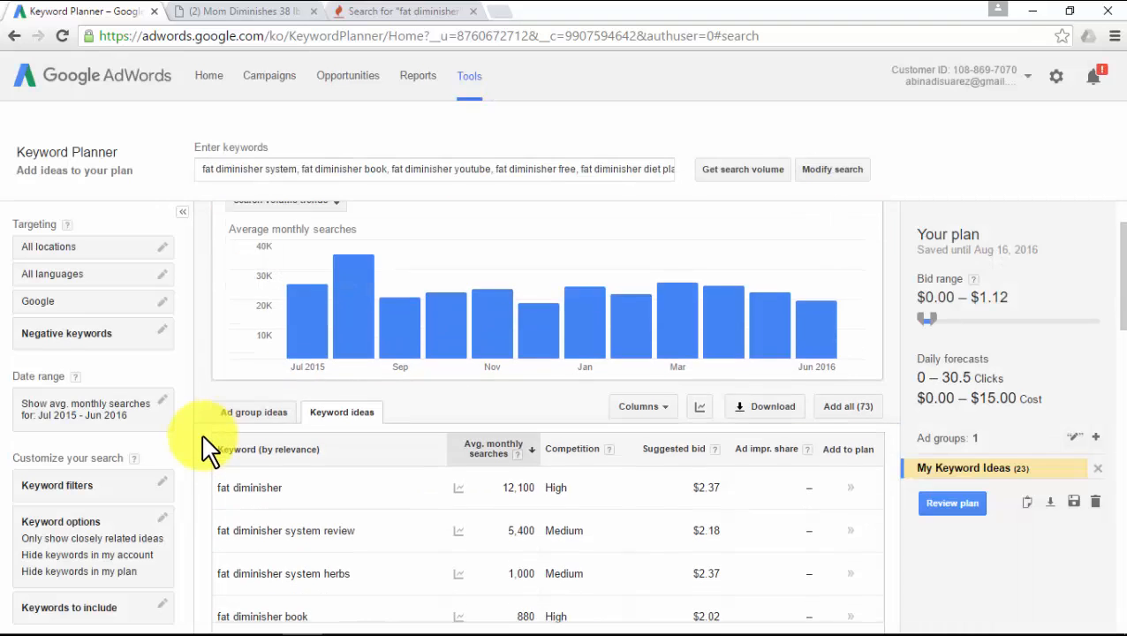
scroll("down", 3)
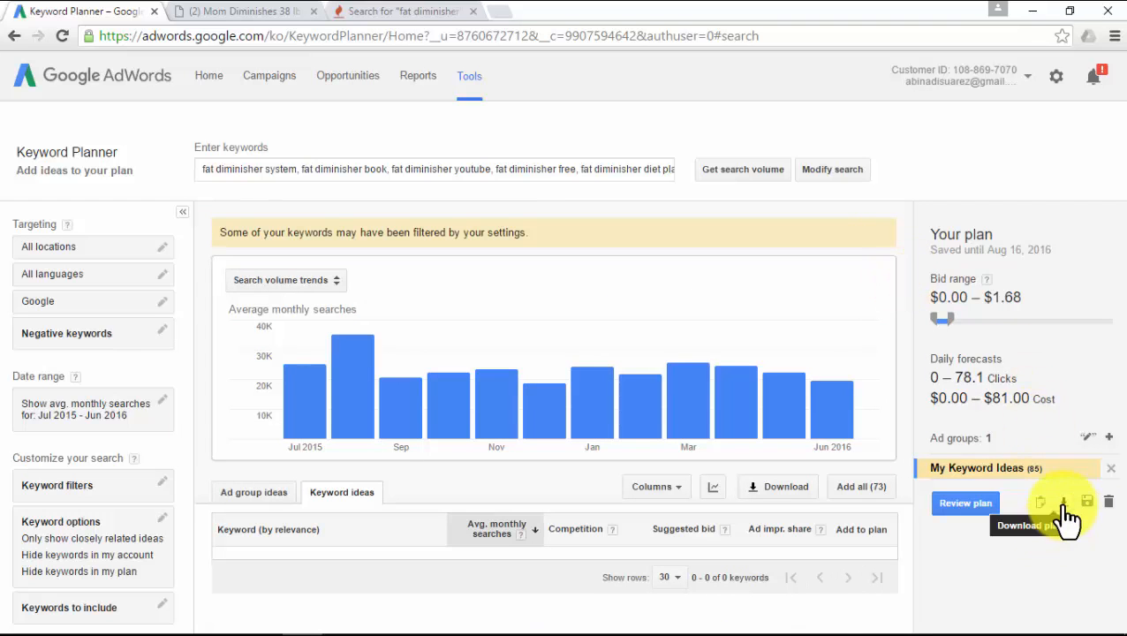
Download the 85-keyword plan with historical statistics as an Excel CSV and save the file.
left_click(1063, 501)
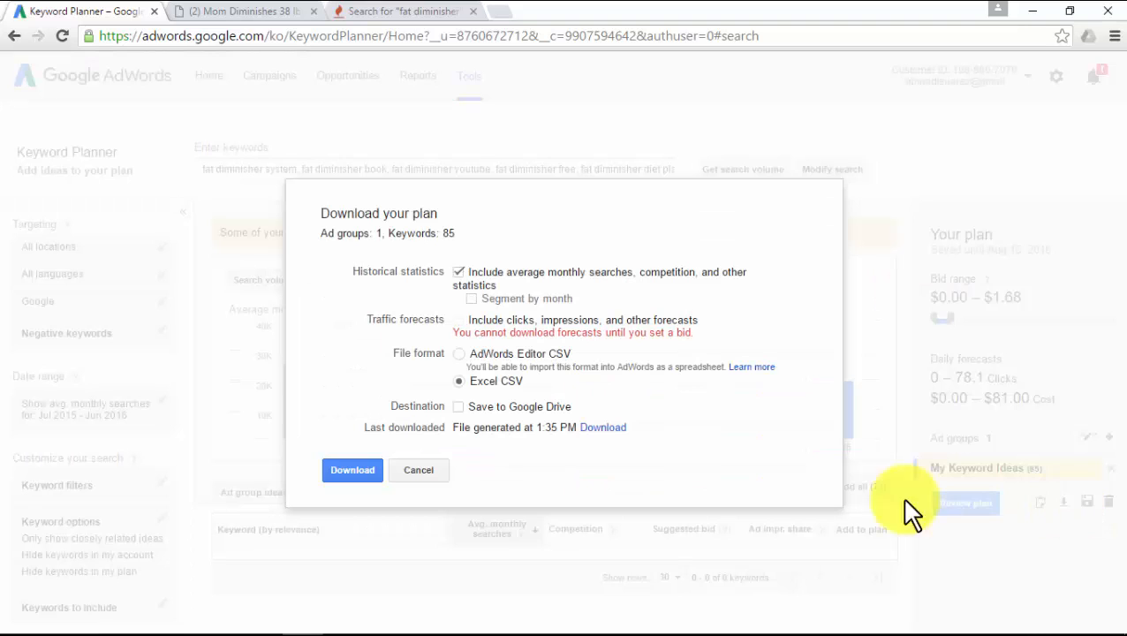
mouse_move(352, 469)
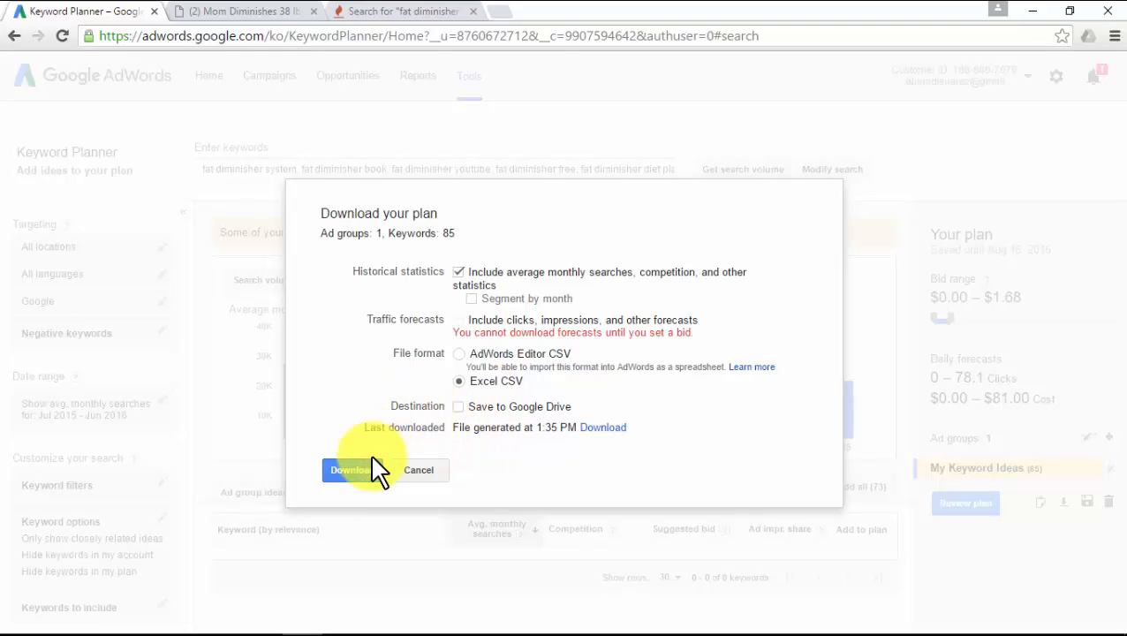
left_click(349, 469)
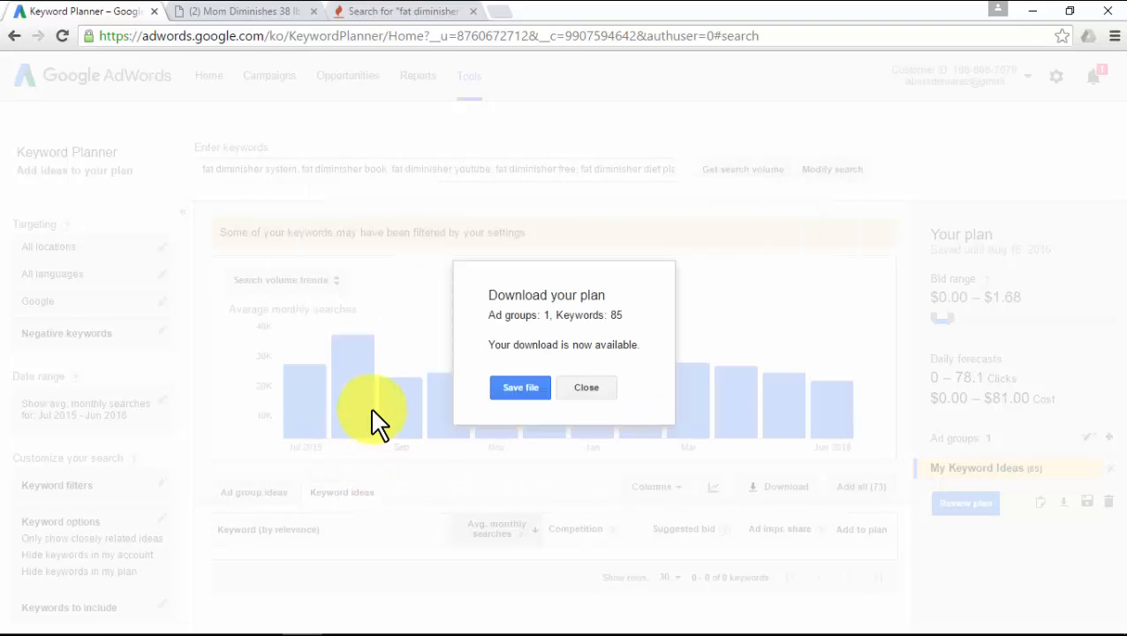
left_click(519, 387)
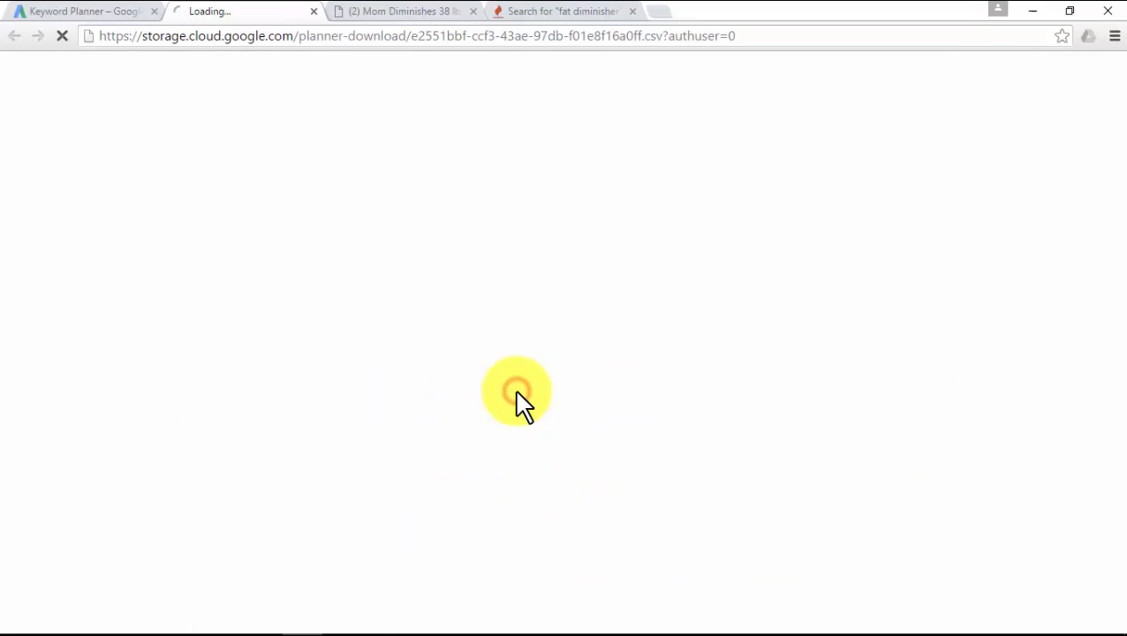